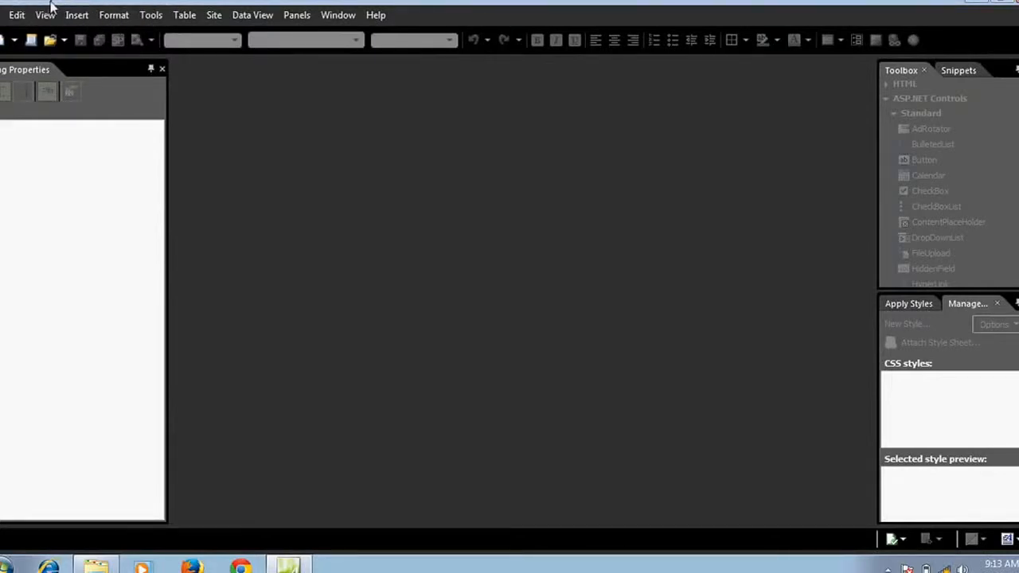
pyautogui.moveTo(197, 239)
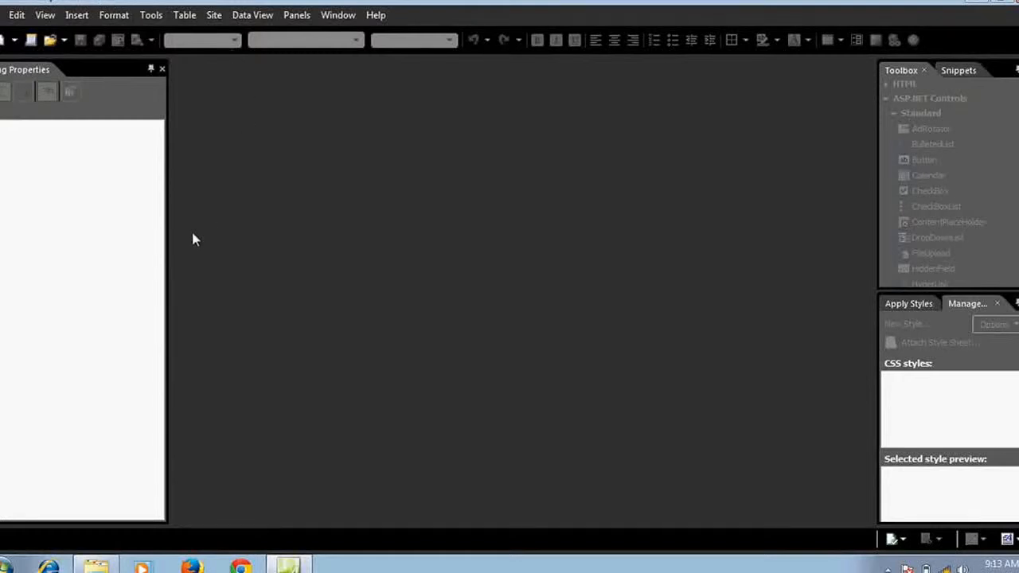
pyautogui.moveTo(315, 112)
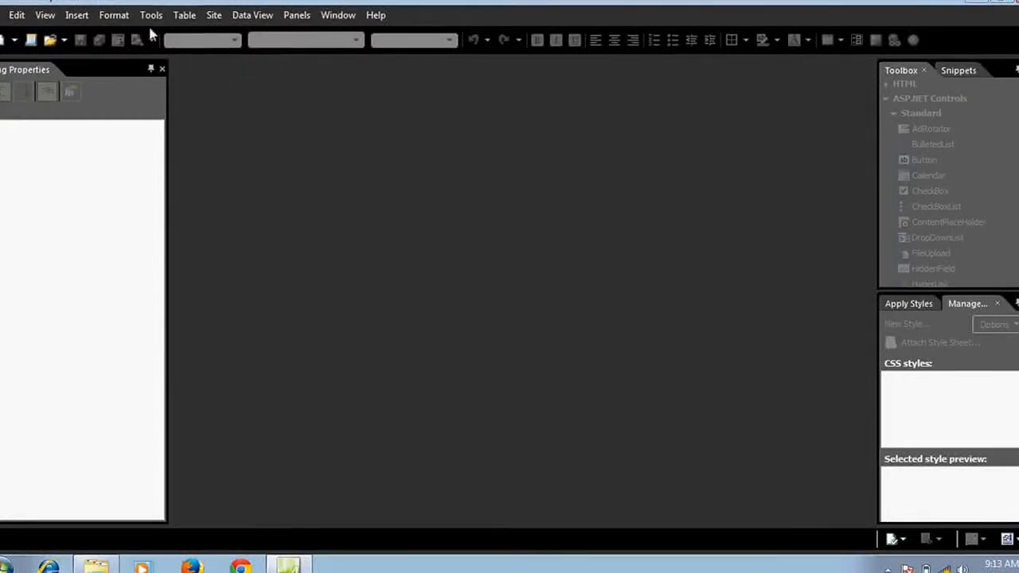
# Create a new empty site named mysite5 in My Web Sites
pyautogui.click(213, 14)
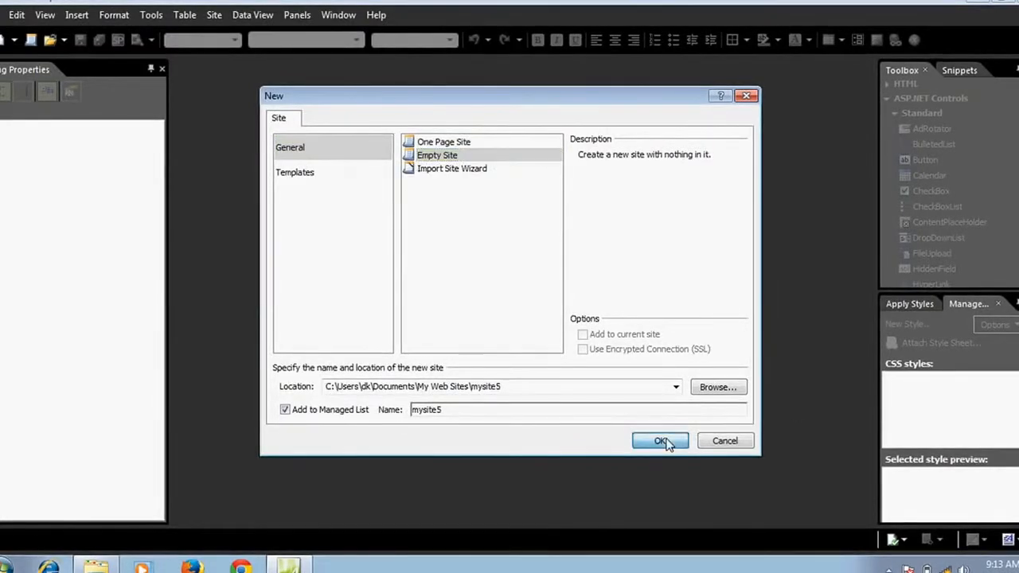
pyautogui.click(659, 440)
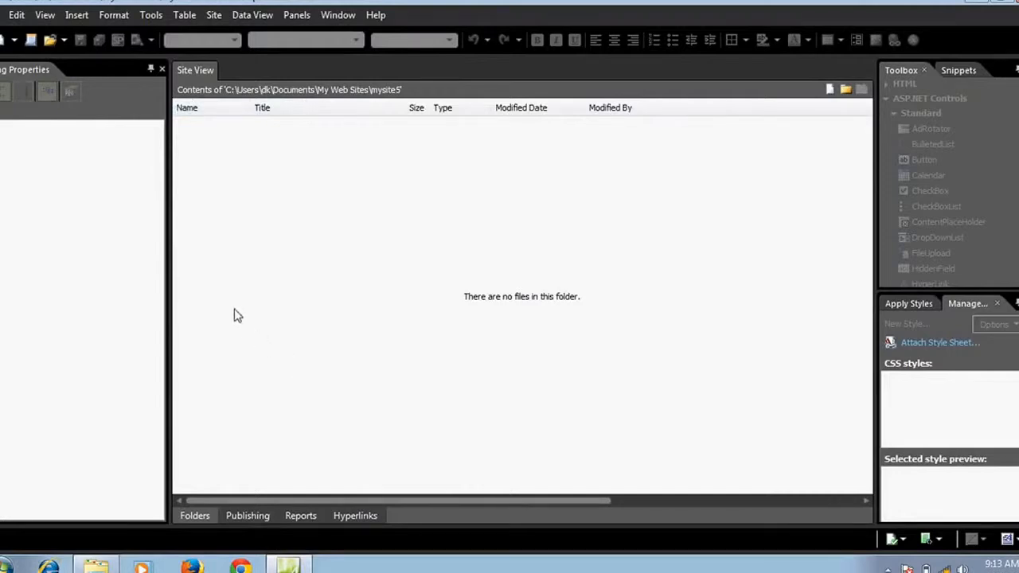
# Add a new ASPX page and save it into mysite5 as search.aspx
pyautogui.click(16, 15)
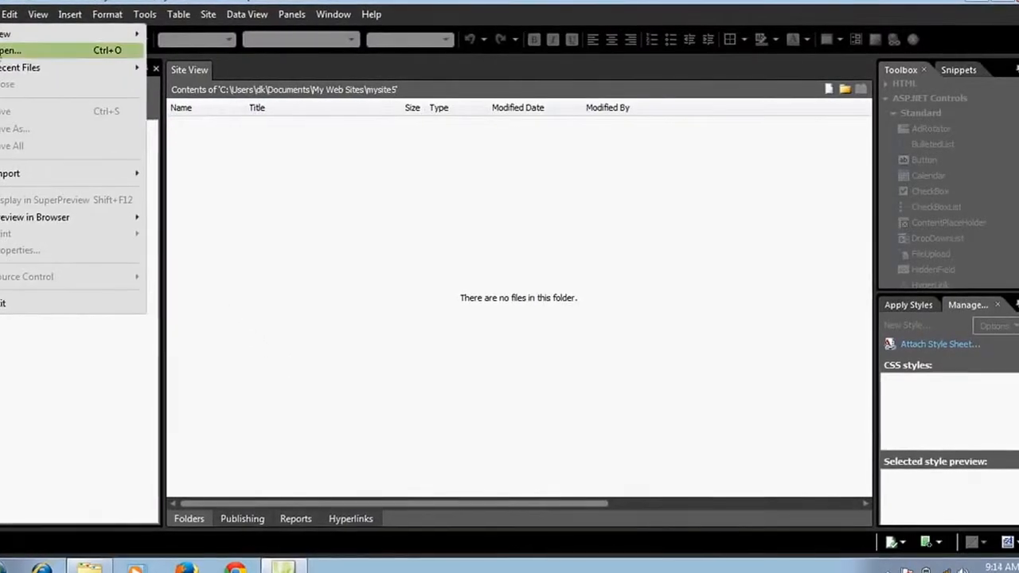
pyautogui.click(9, 14)
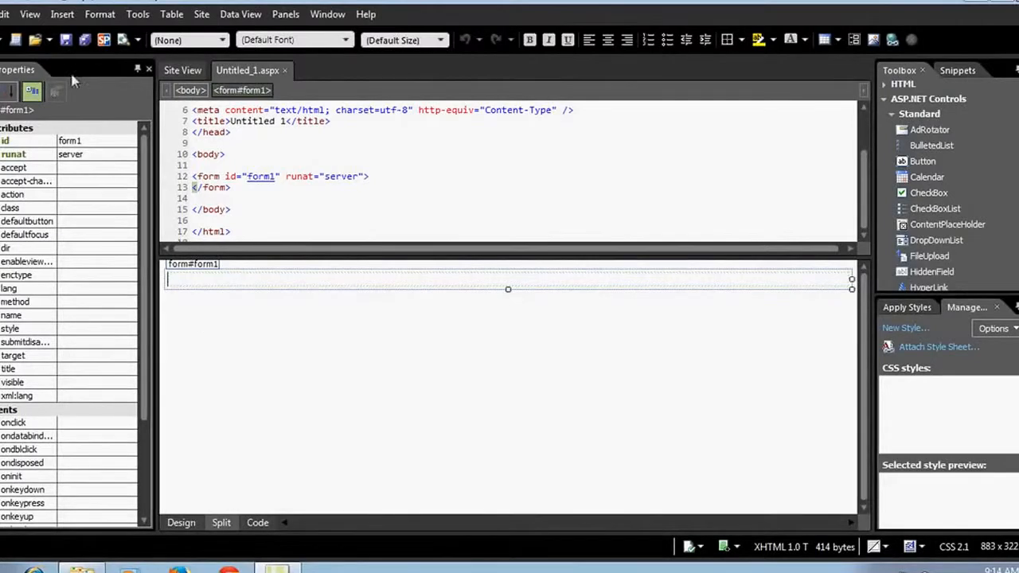
pyautogui.click(6, 15)
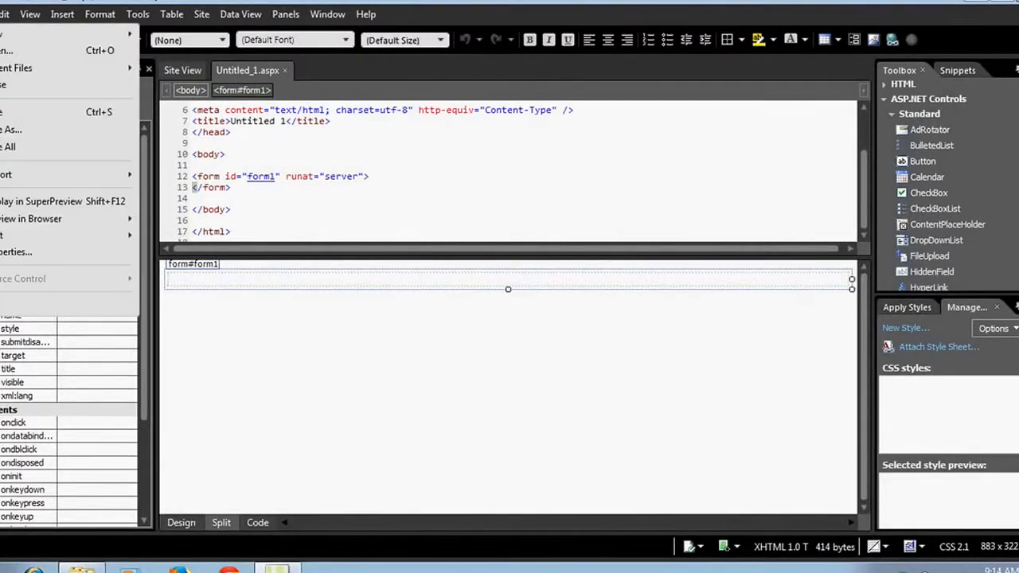
pyautogui.click(11, 112)
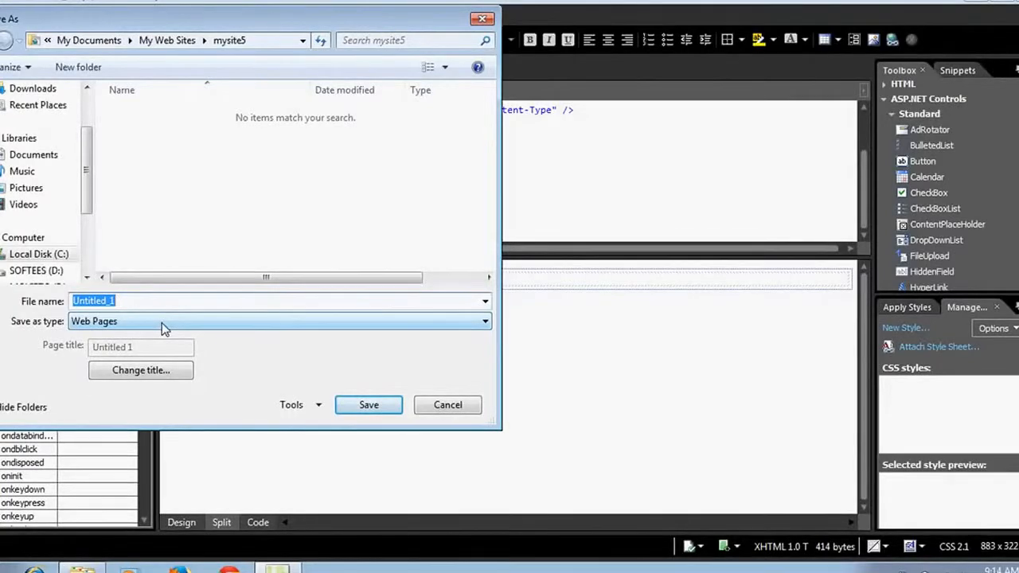
pyautogui.write('searc')
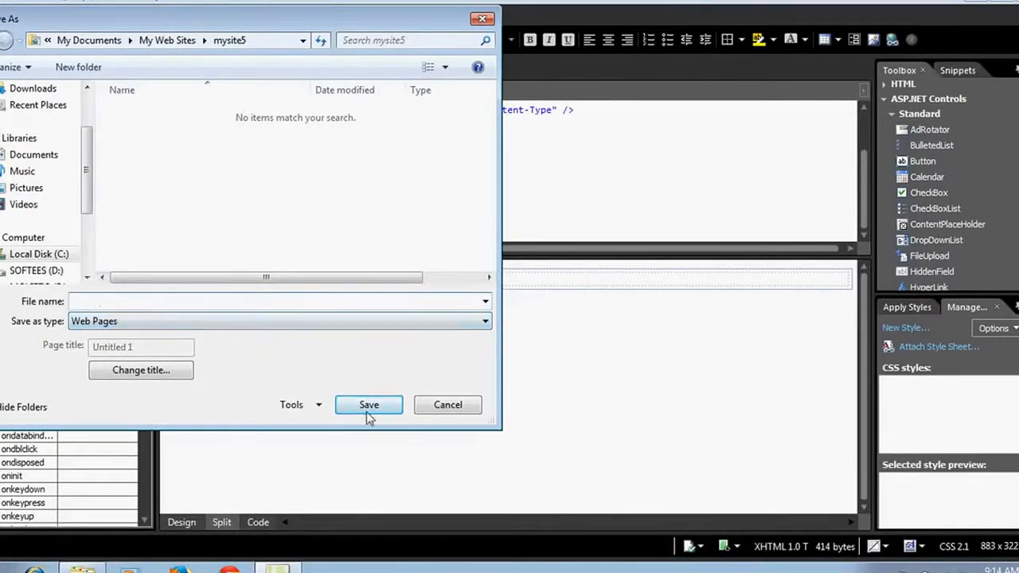
pyautogui.write('search')
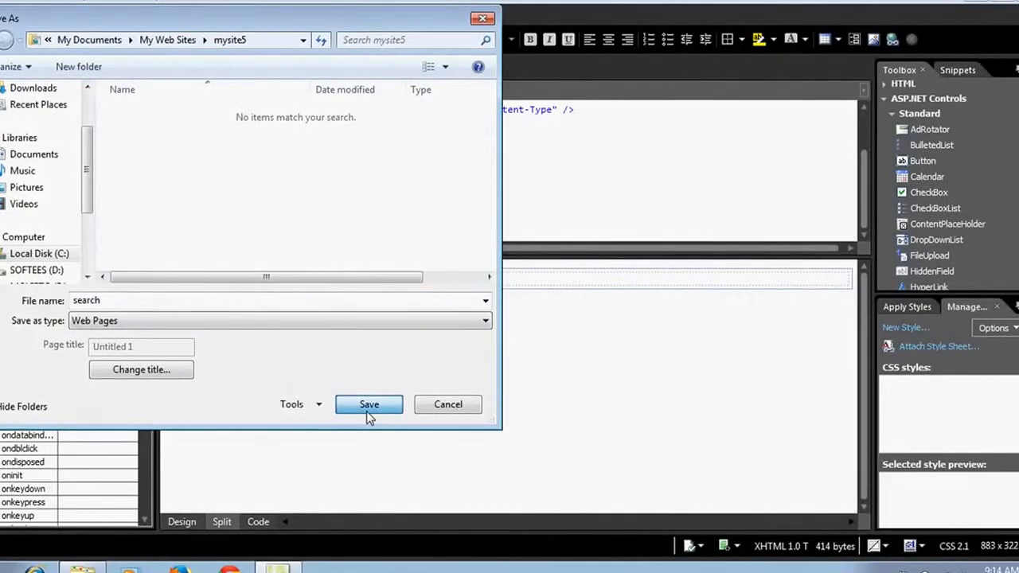
pyautogui.click(368, 404)
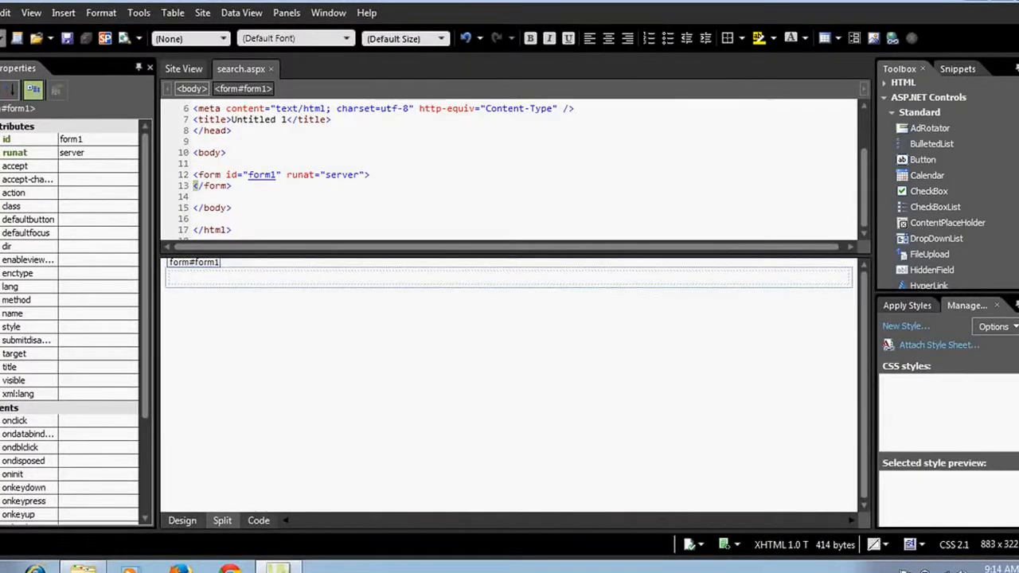
# Add a second ASPX page and save it as results.aspx
pyautogui.click(10, 12)
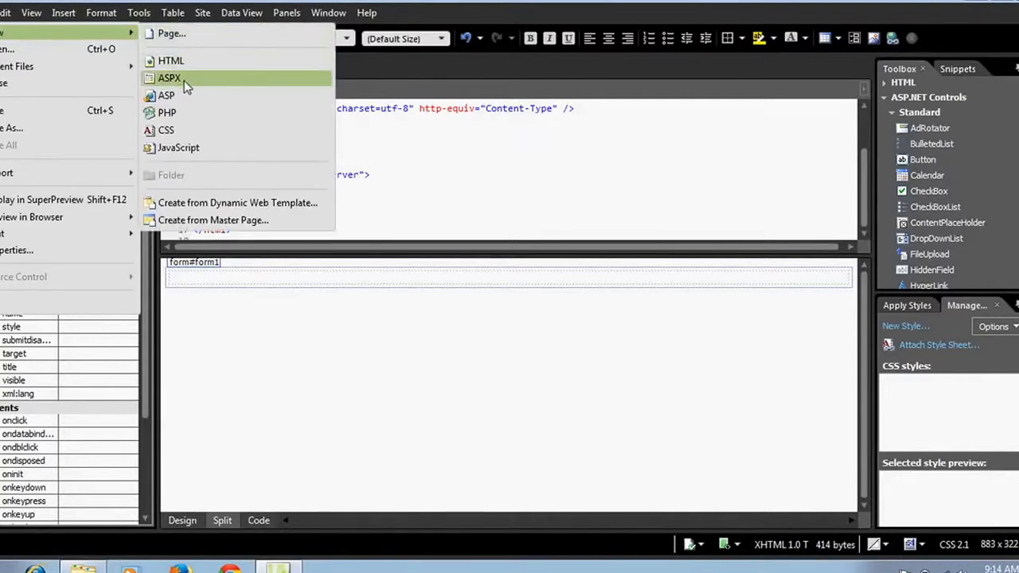
pyautogui.click(169, 78)
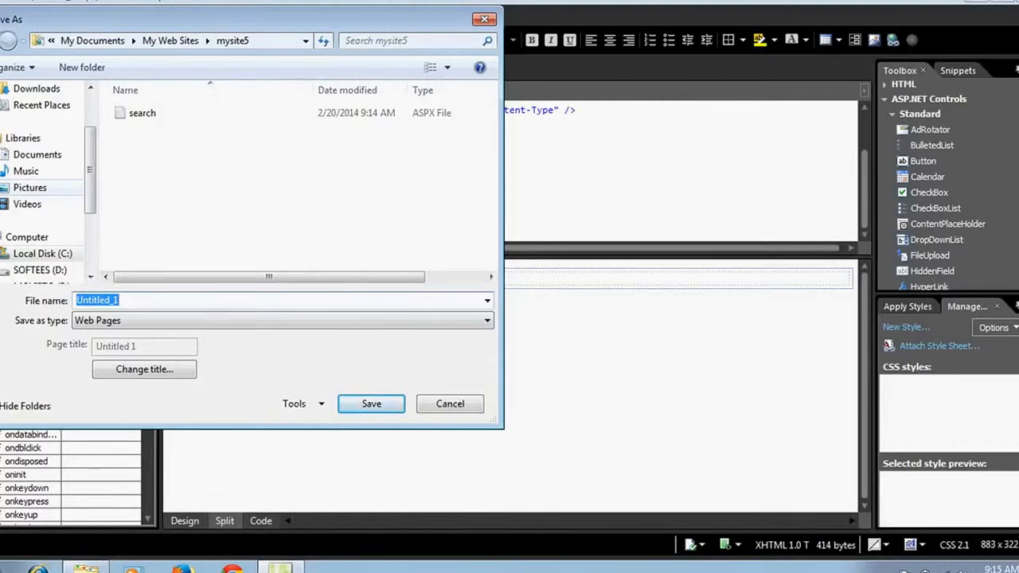
pyautogui.write('results')
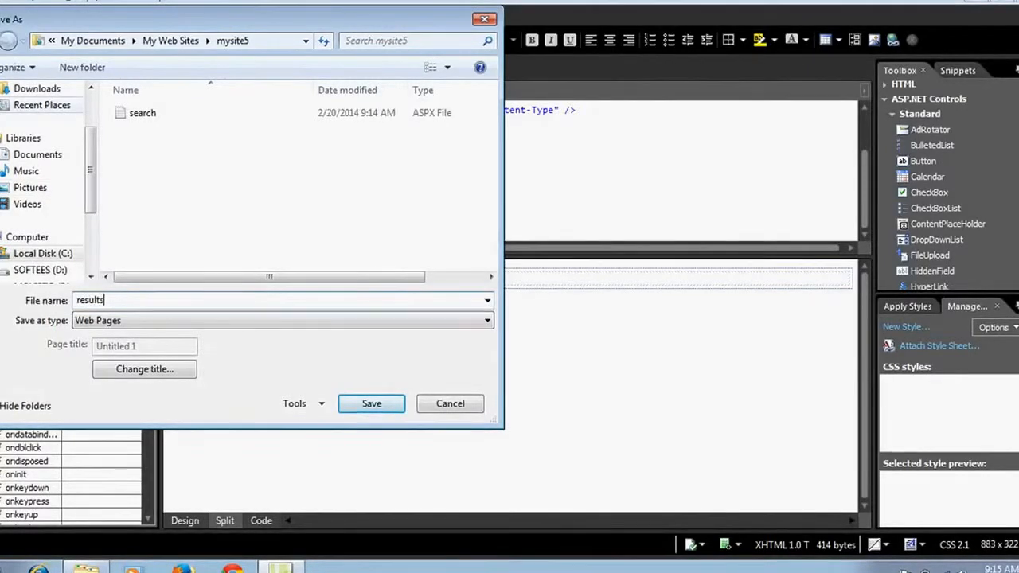
pyautogui.click(371, 403)
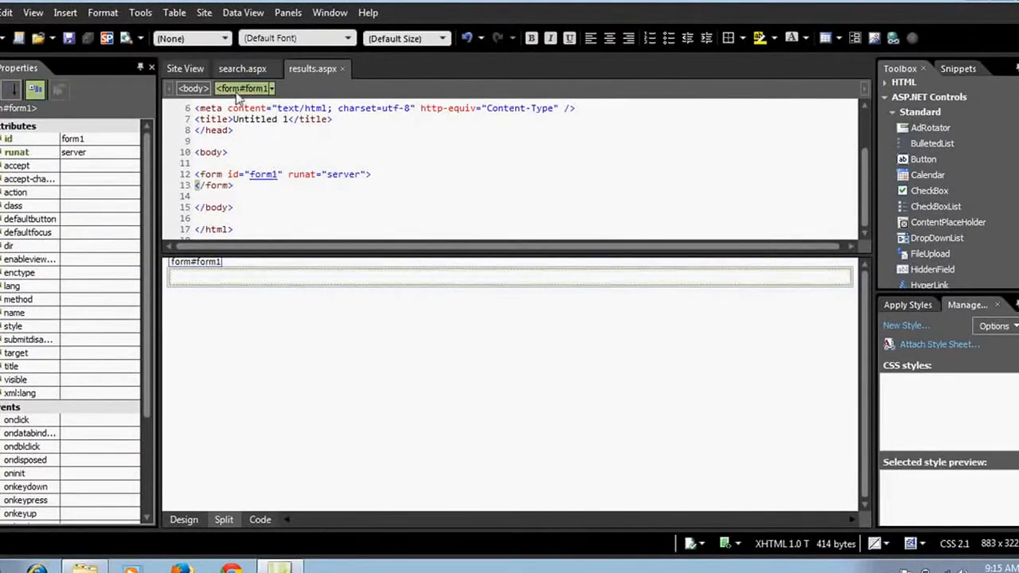
pyautogui.moveTo(69, 38)
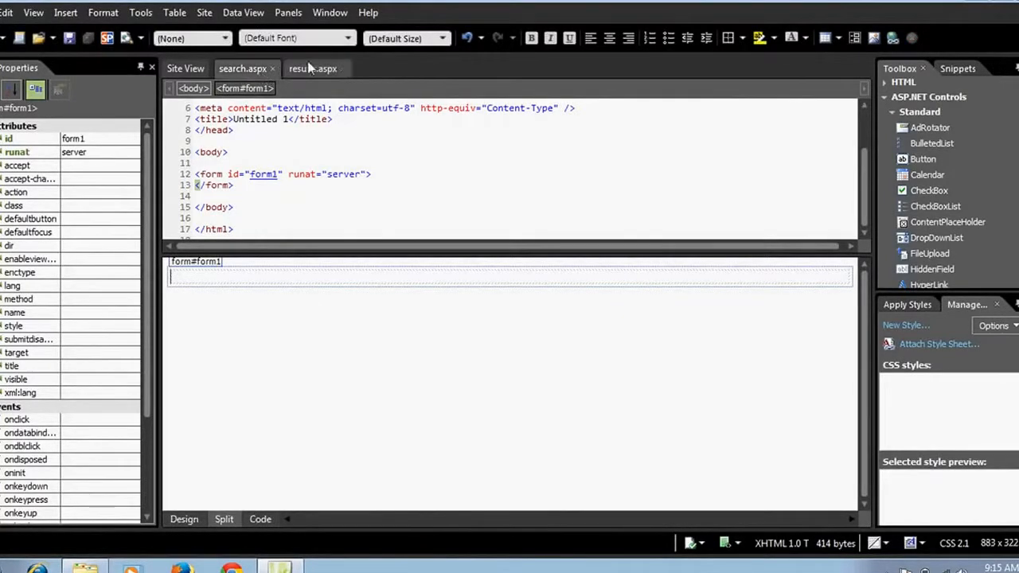
# Start a new blank Access database named Contacts
pyautogui.click(185, 69)
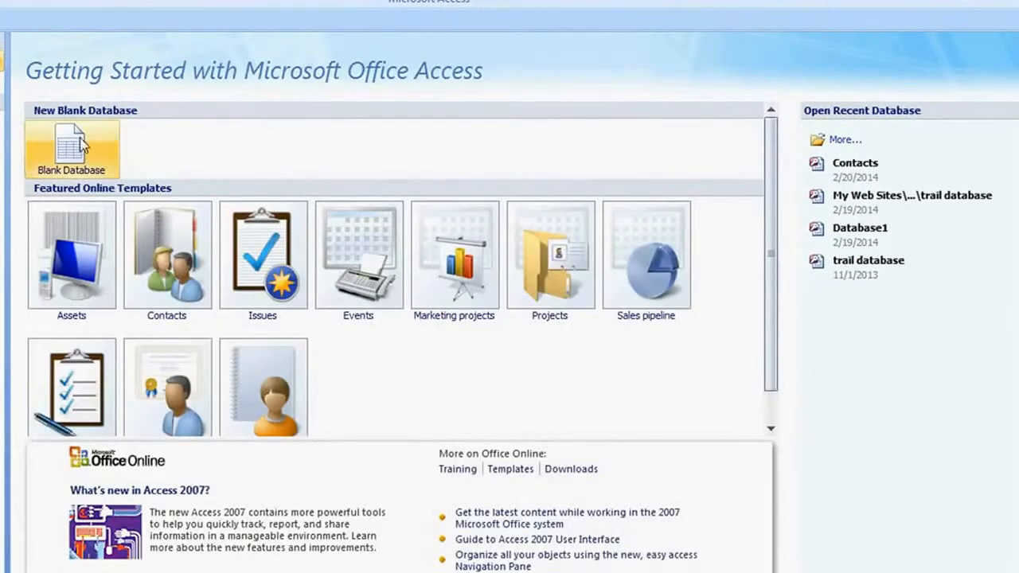
pyautogui.click(72, 150)
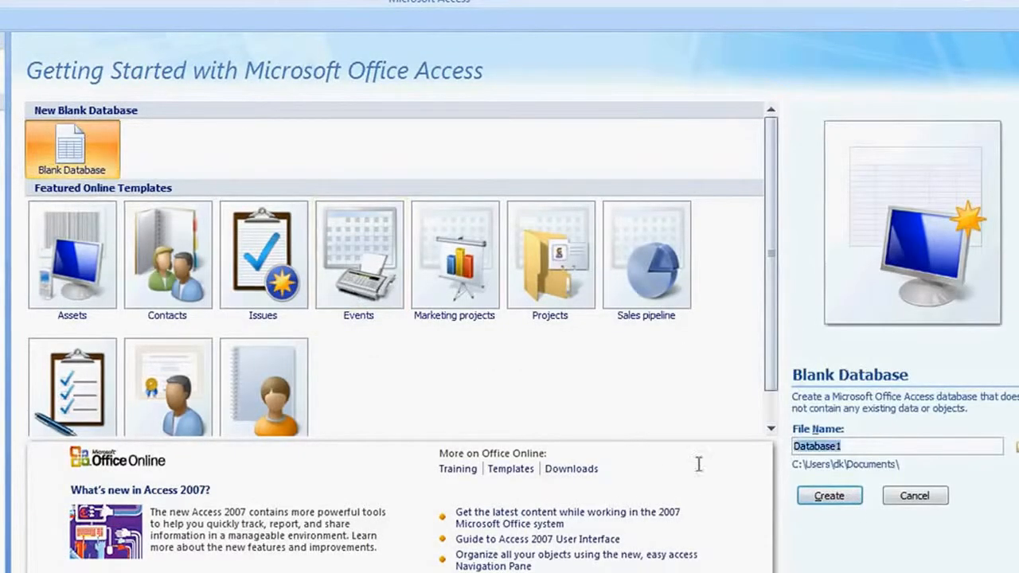
pyautogui.moveTo(674, 467)
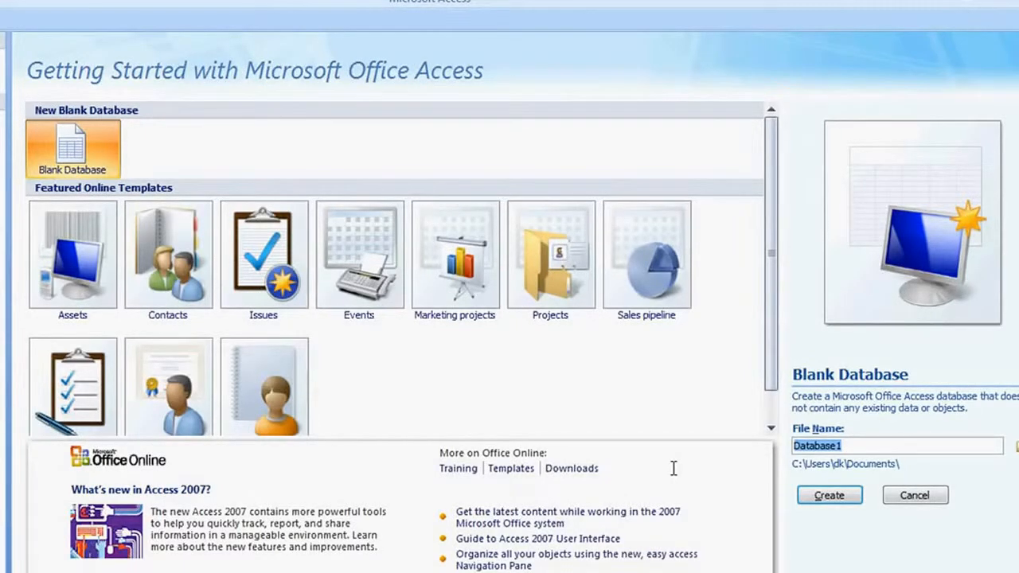
pyautogui.write('con')
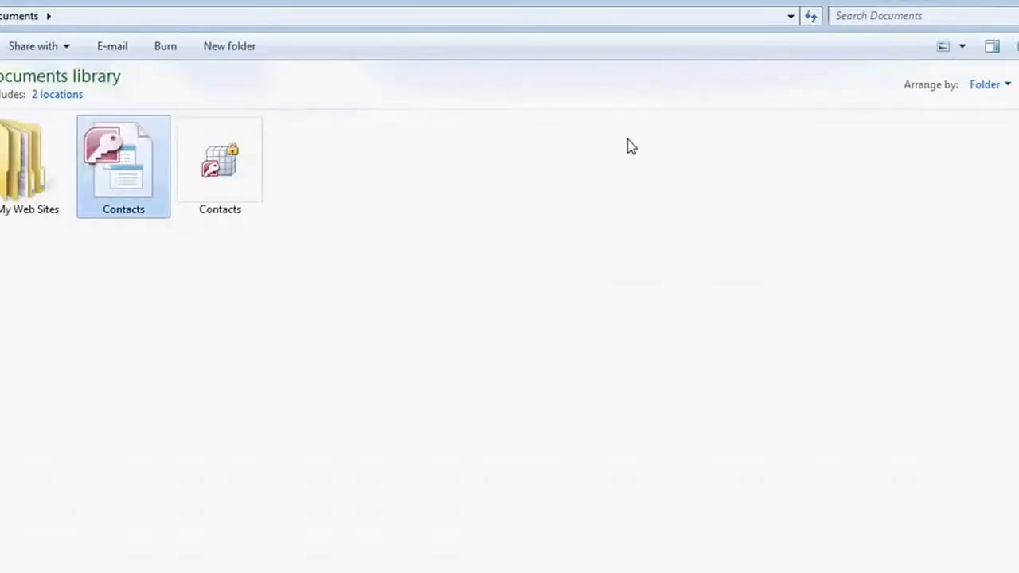
# Bring up the context menu for the Contacts database file in Documents
pyautogui.rightClick(473, 358)
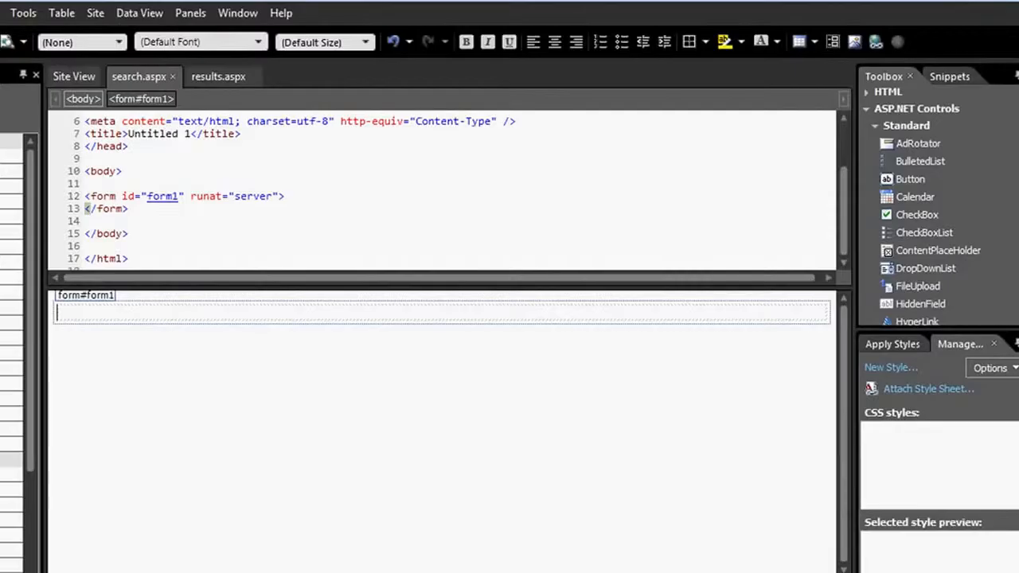
pyautogui.moveTo(74, 77)
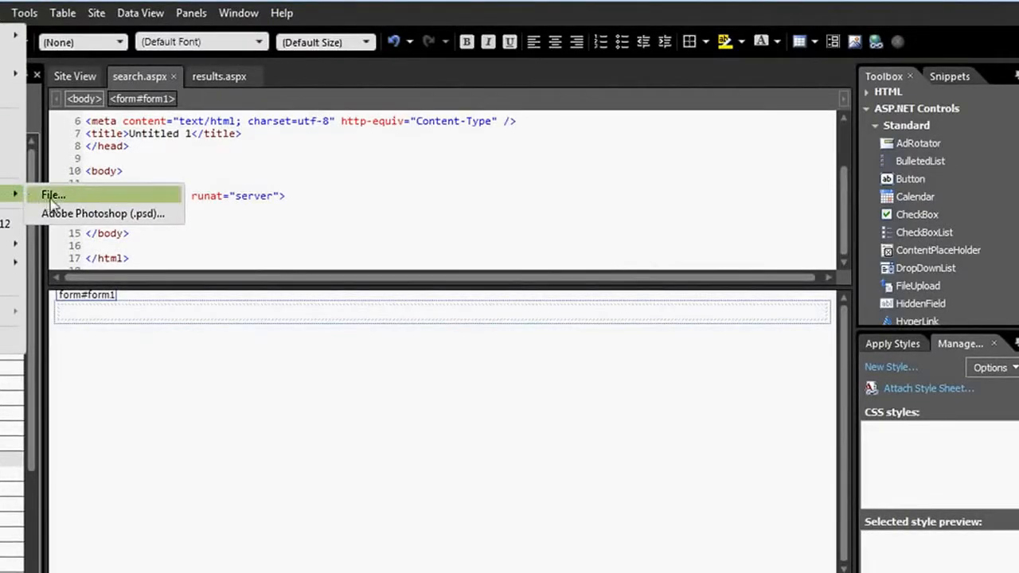
# Import Contacts.accdb into the mysite5 website
pyautogui.click(54, 195)
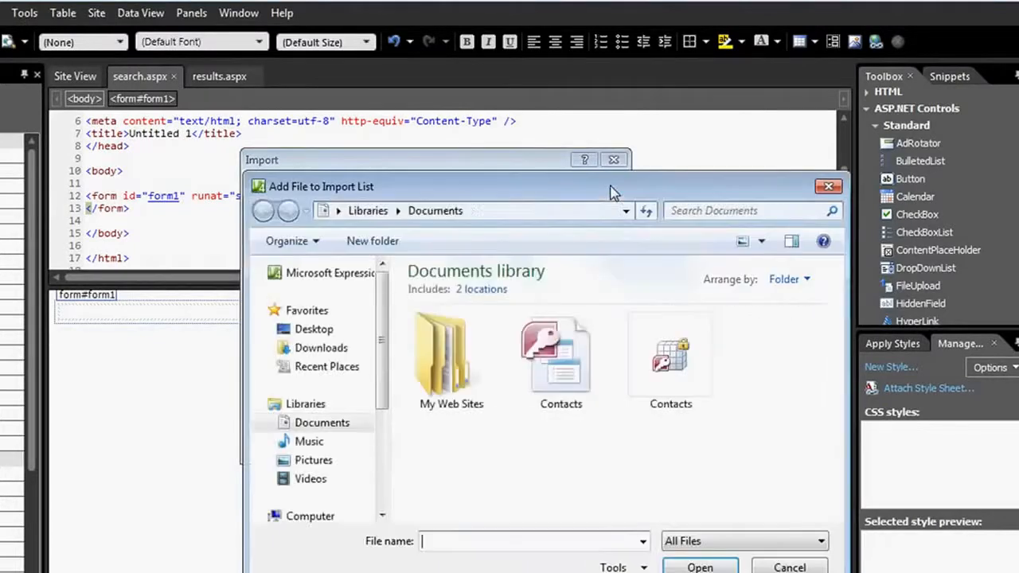
pyautogui.click(698, 566)
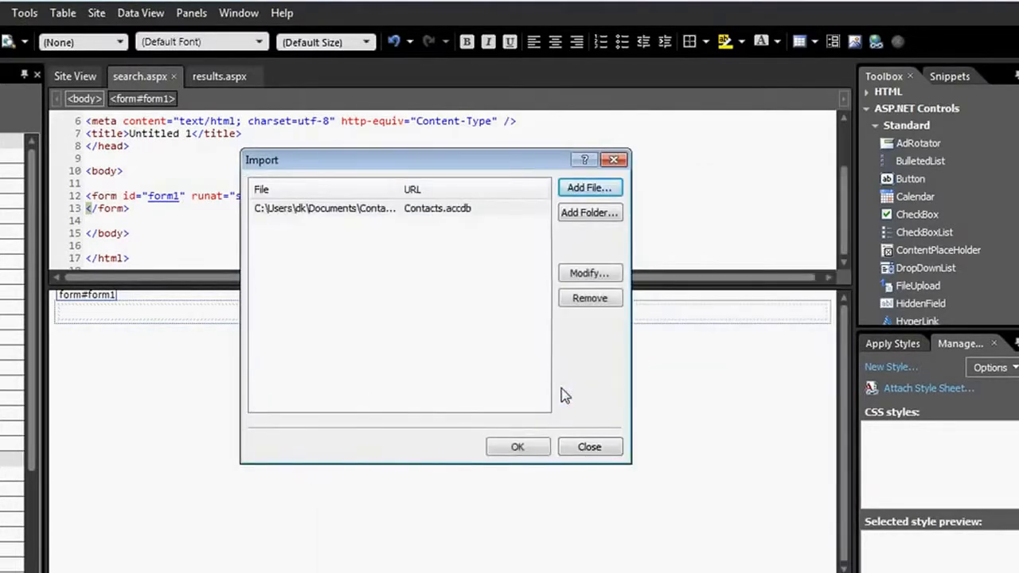
pyautogui.click(517, 446)
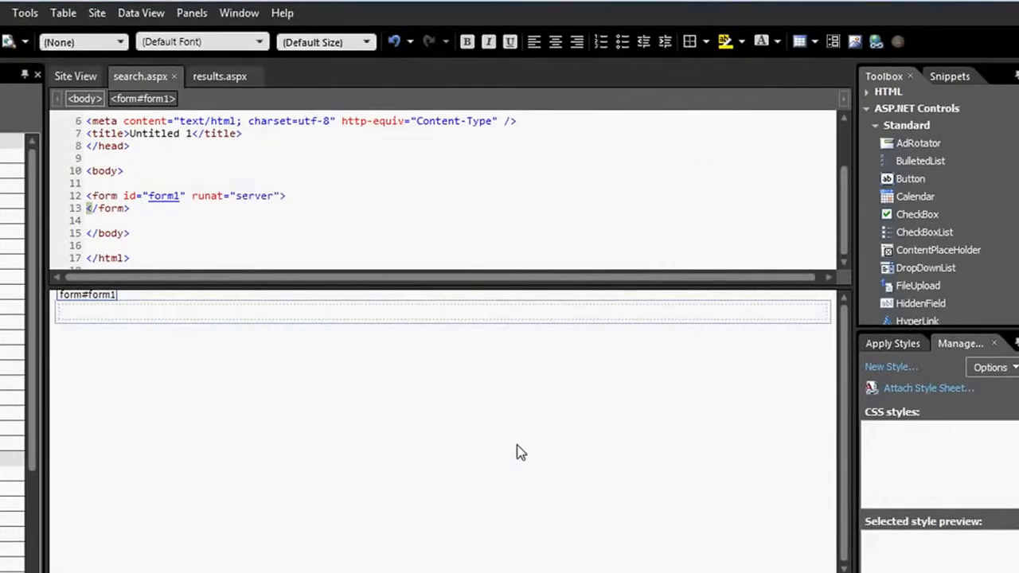
pyautogui.moveTo(251, 347)
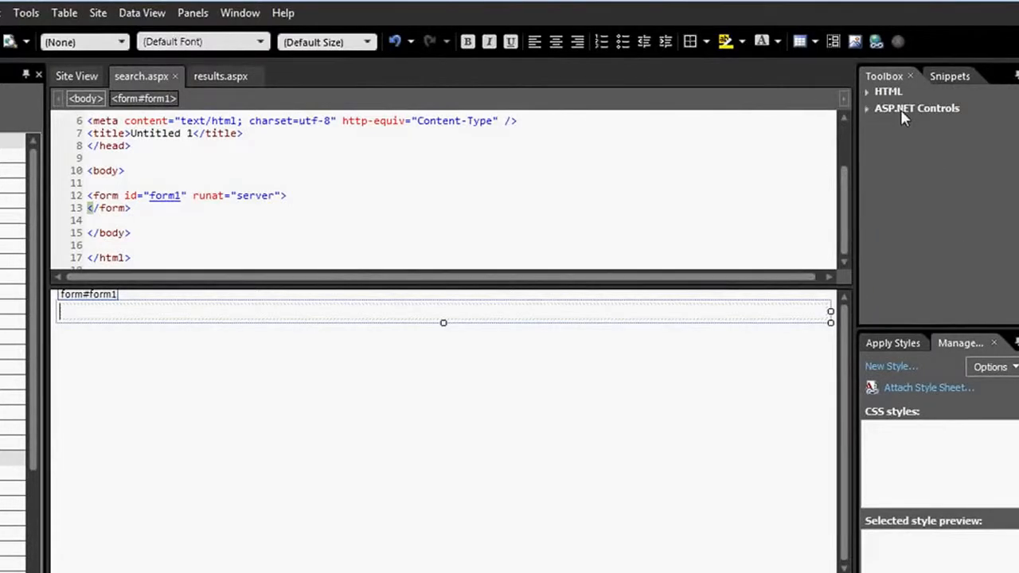
# Expand the ASP.NET Controls group in the Toolbox to reach the TextBox control
pyautogui.click(915, 107)
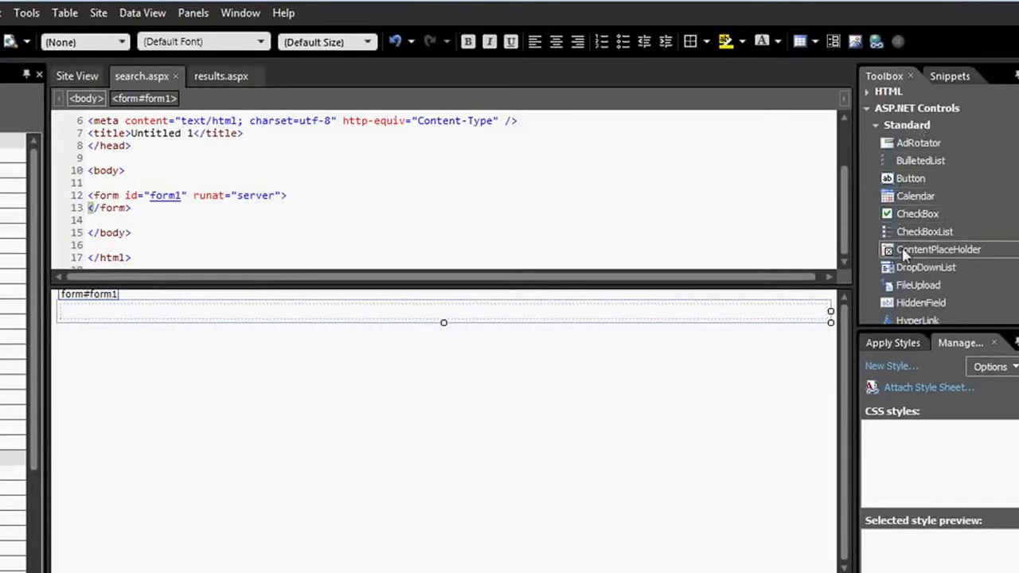
pyautogui.scroll(-3)
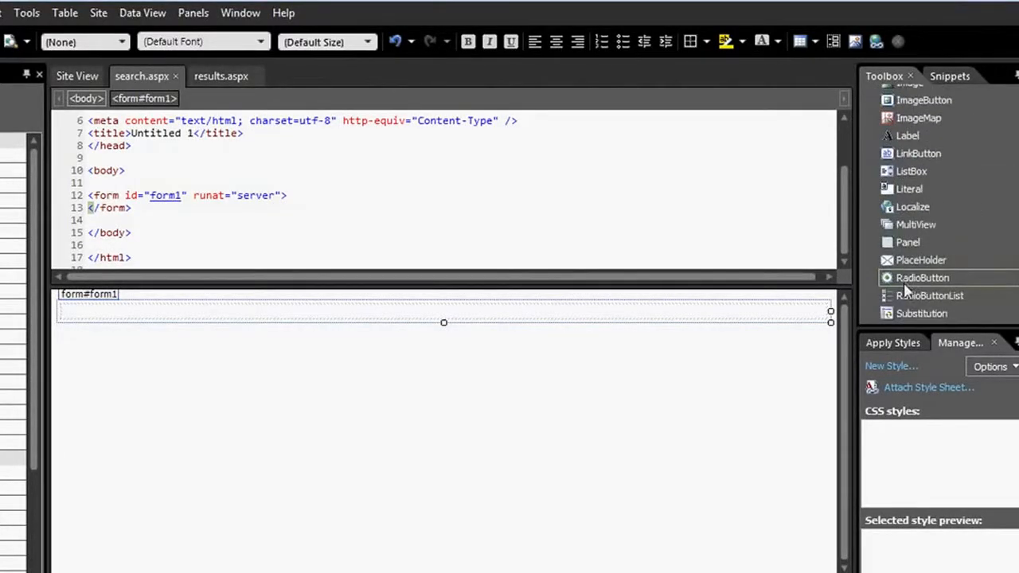
pyautogui.scroll(-3)
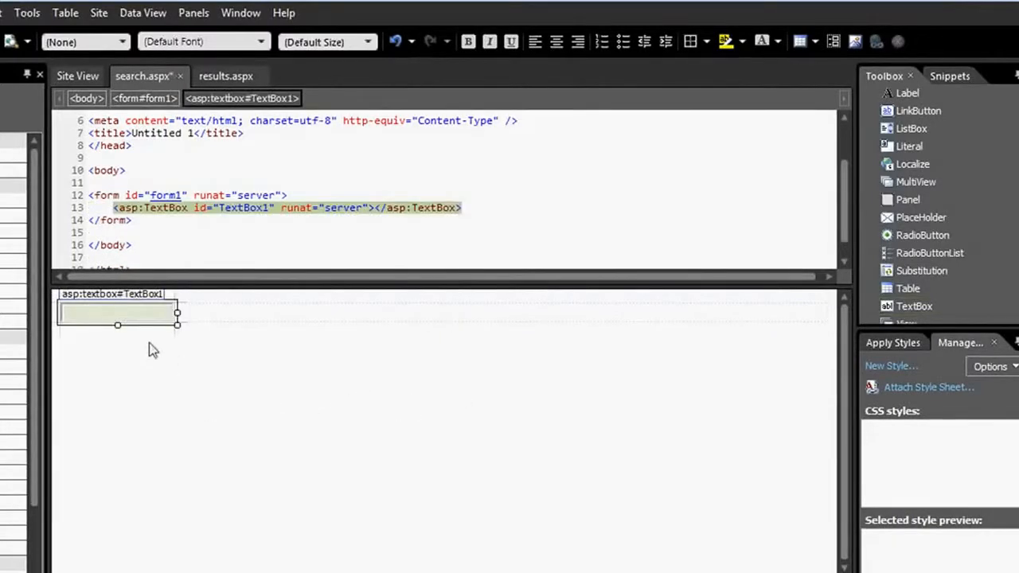
pyautogui.moveTo(69, 332)
pyautogui.write('LastNam')
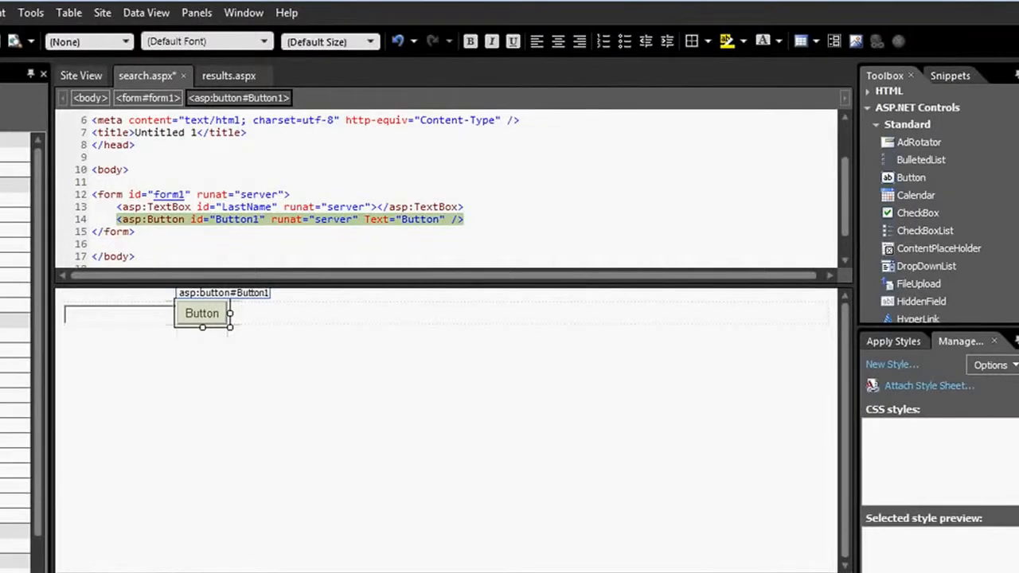
# Set the button's Text property to Search
pyautogui.write('Search')
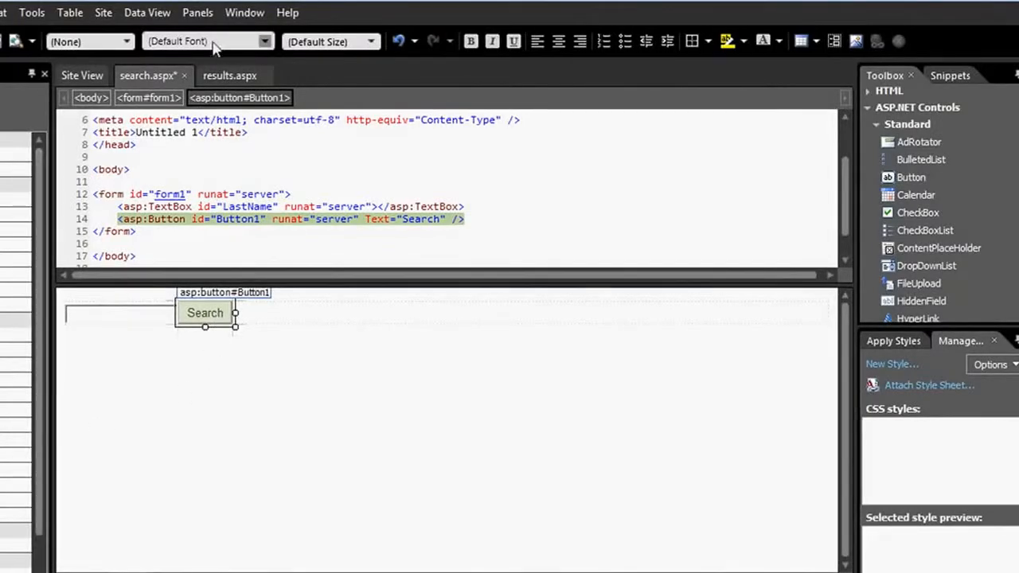
pyautogui.moveTo(229, 75)
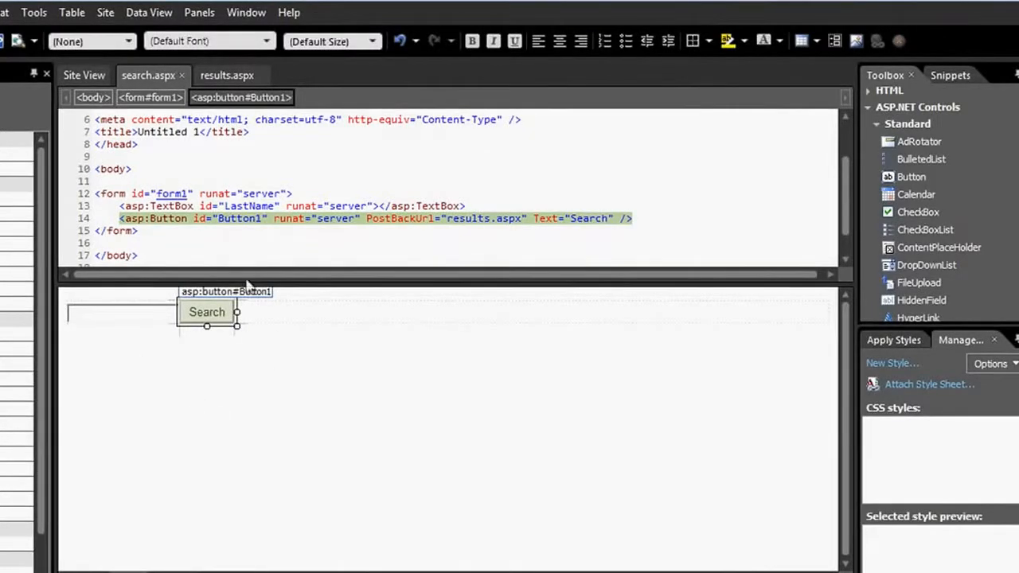
# Switch to results.aspx and collapse the Standard Toolbox group to reach the Data controls
pyautogui.click(227, 74)
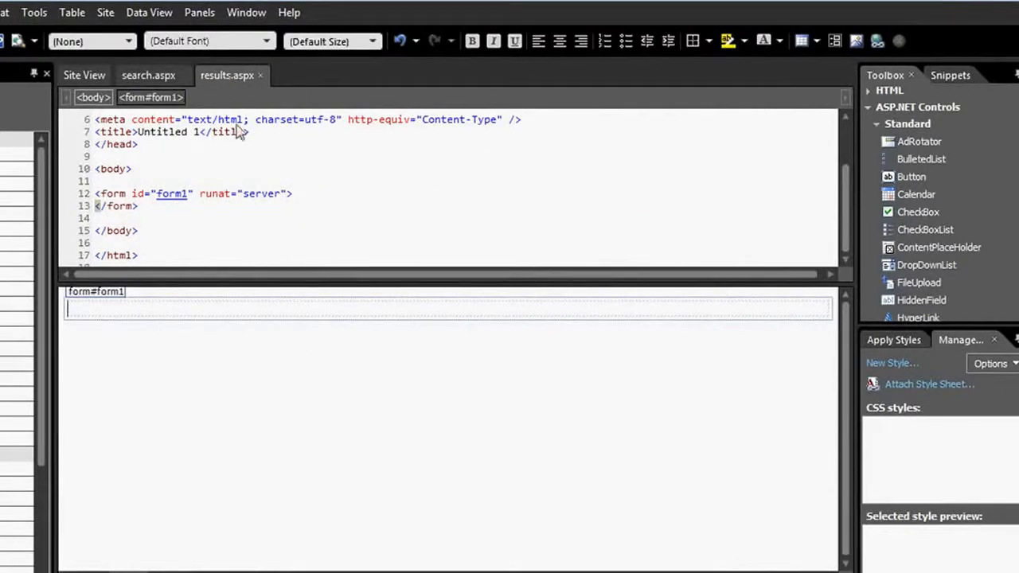
pyautogui.moveTo(935, 116)
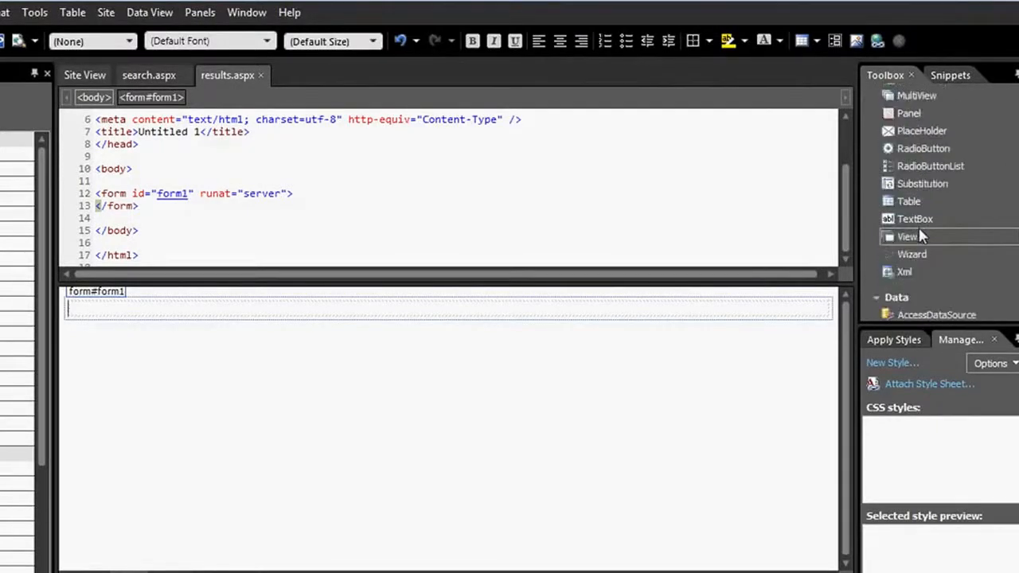
pyautogui.scroll(-3)
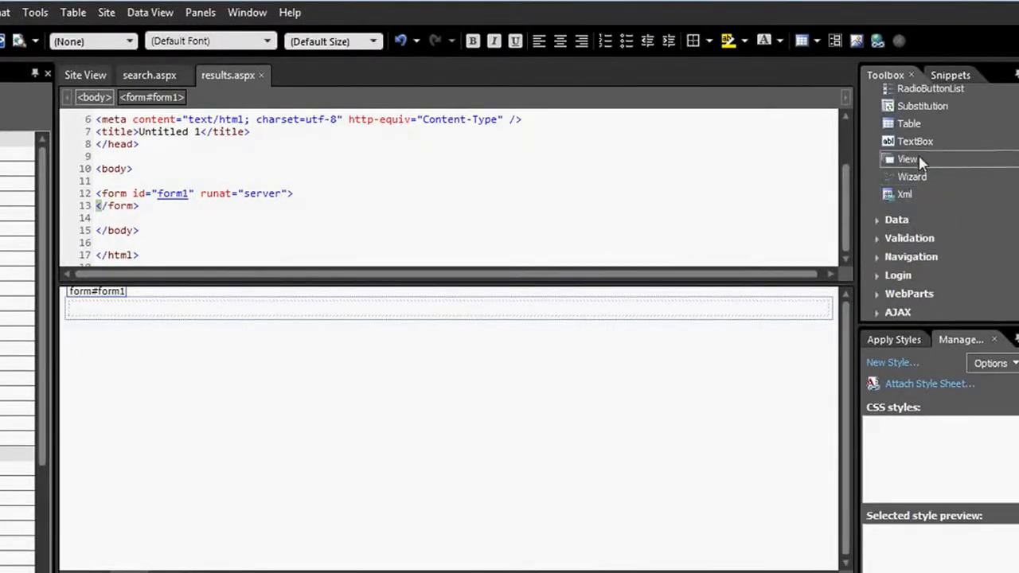
pyautogui.click(896, 219)
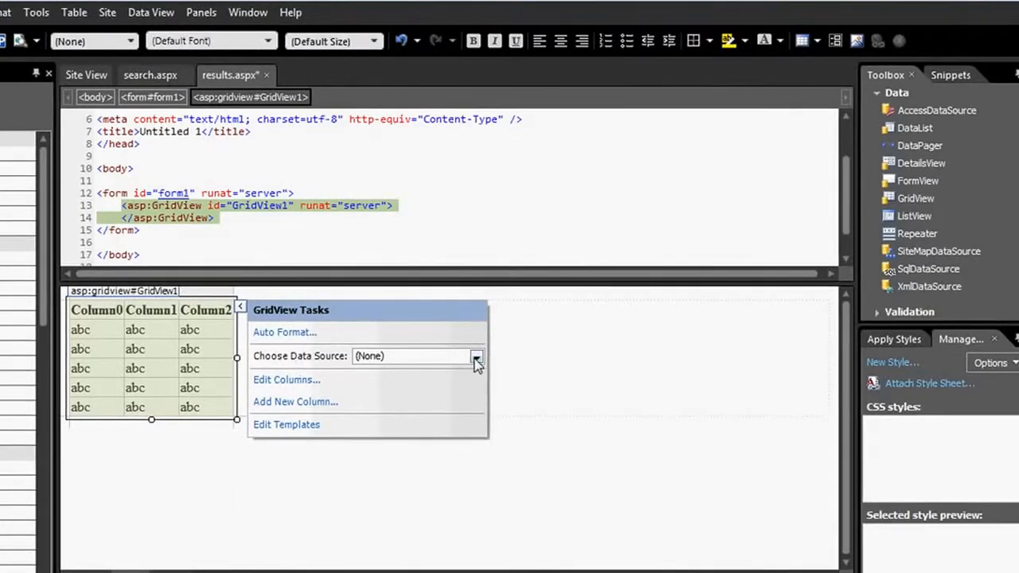
# Give GridView1 a new Access data source pointing at Contacts.accdb and continue to data selection
pyautogui.click(476, 355)
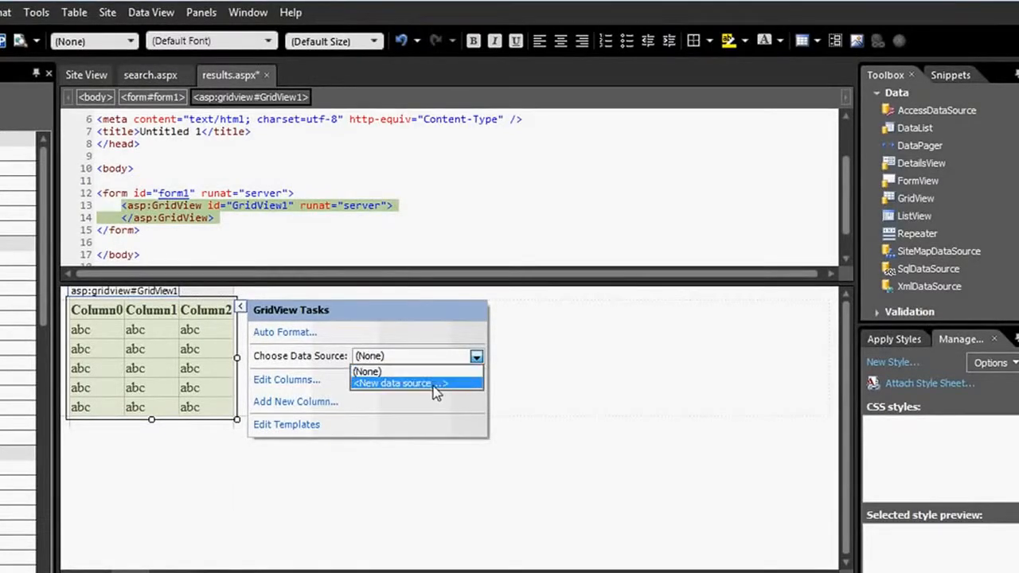
pyautogui.click(402, 383)
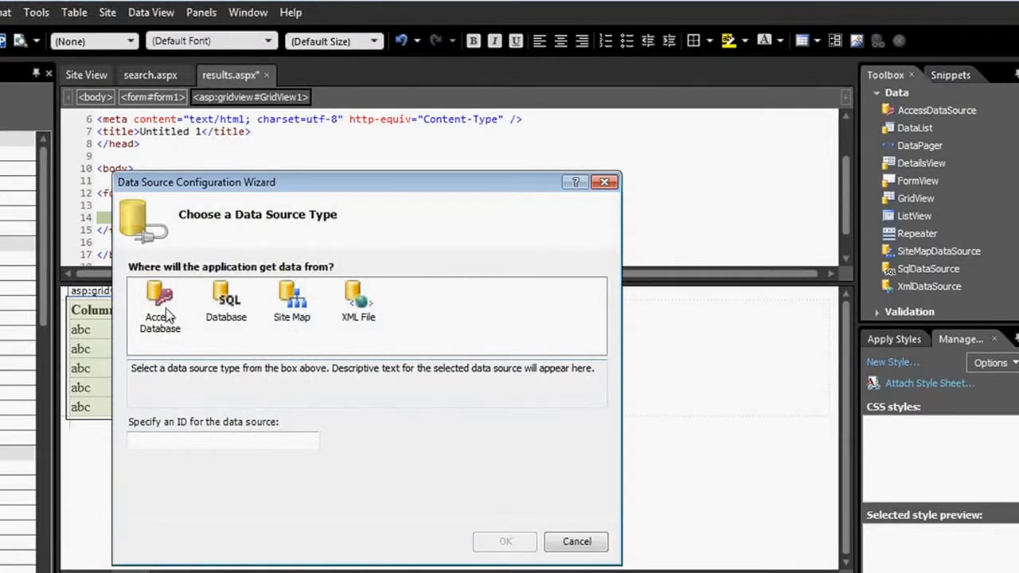
pyautogui.click(159, 302)
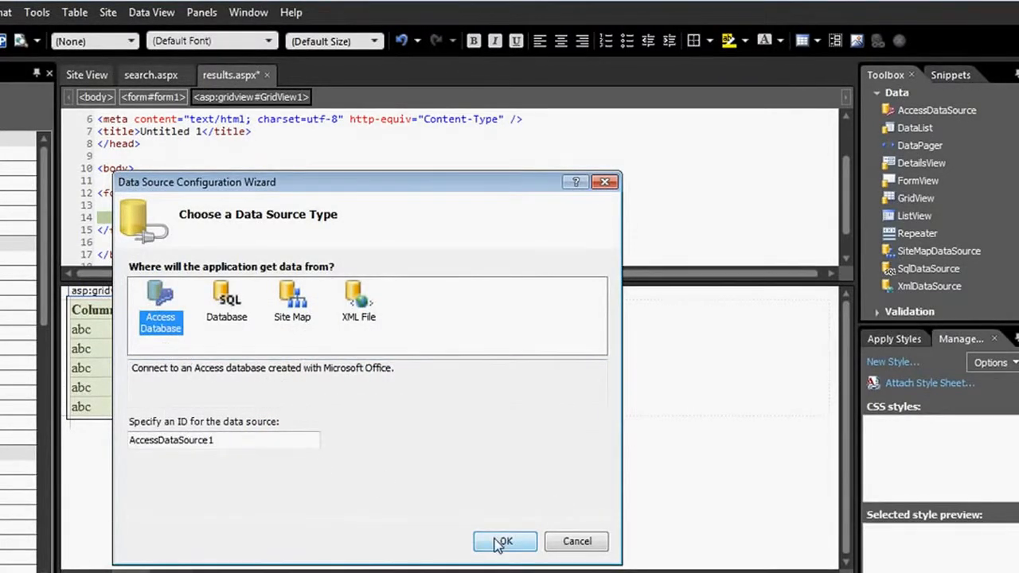
pyautogui.click(505, 541)
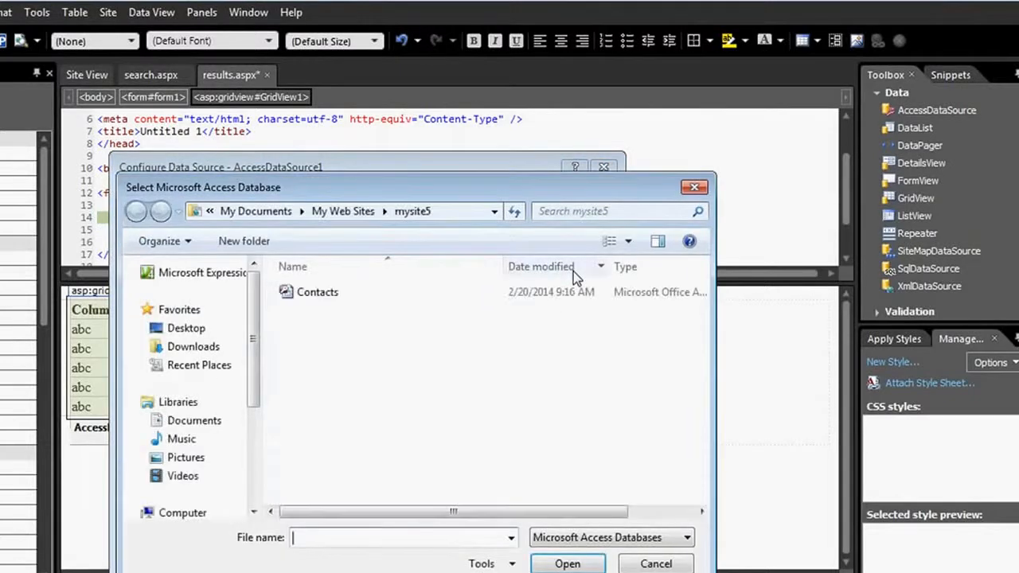
pyautogui.click(566, 564)
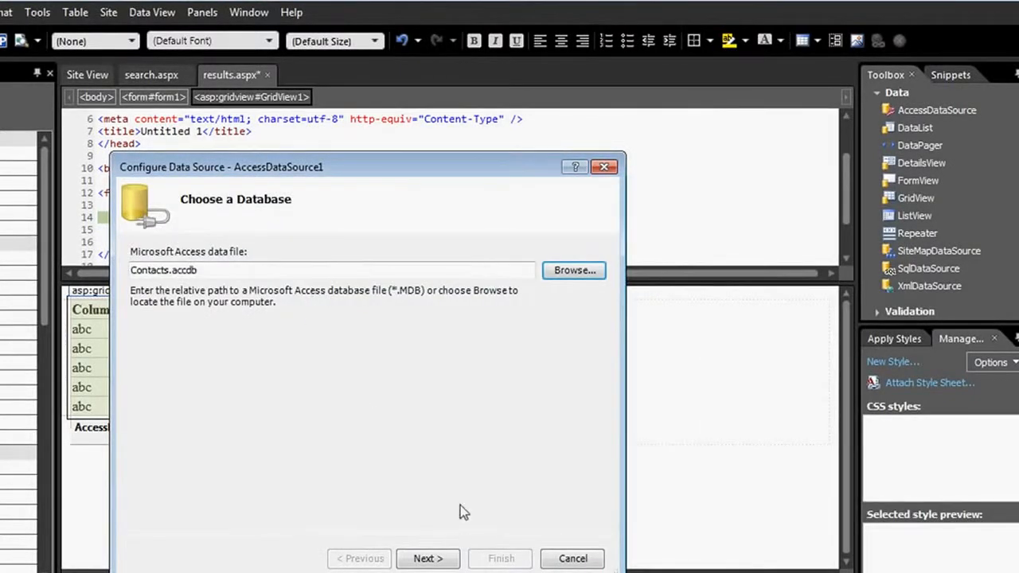
pyautogui.click(427, 558)
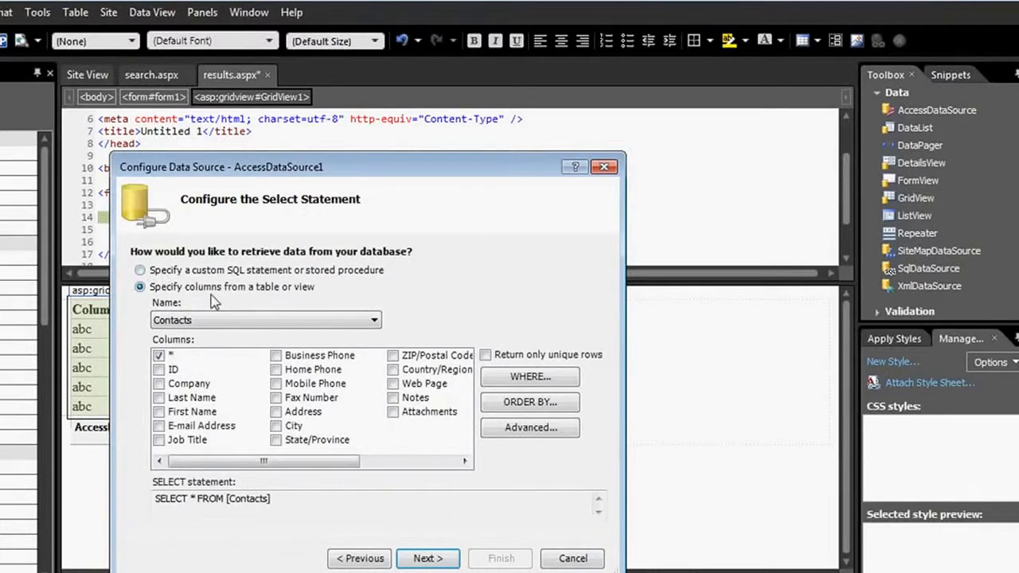
pyautogui.moveTo(245, 392)
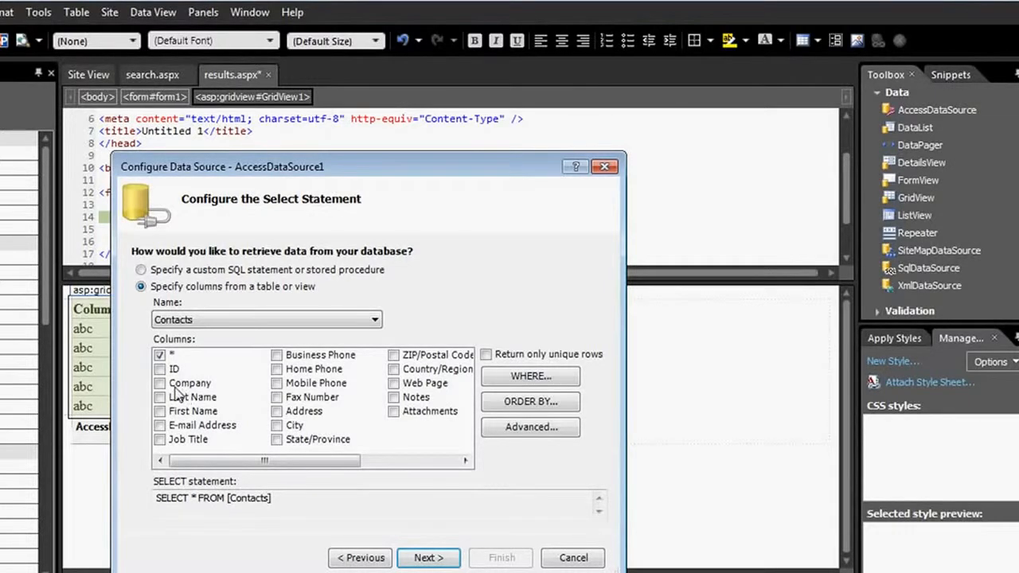
pyautogui.moveTo(176, 393)
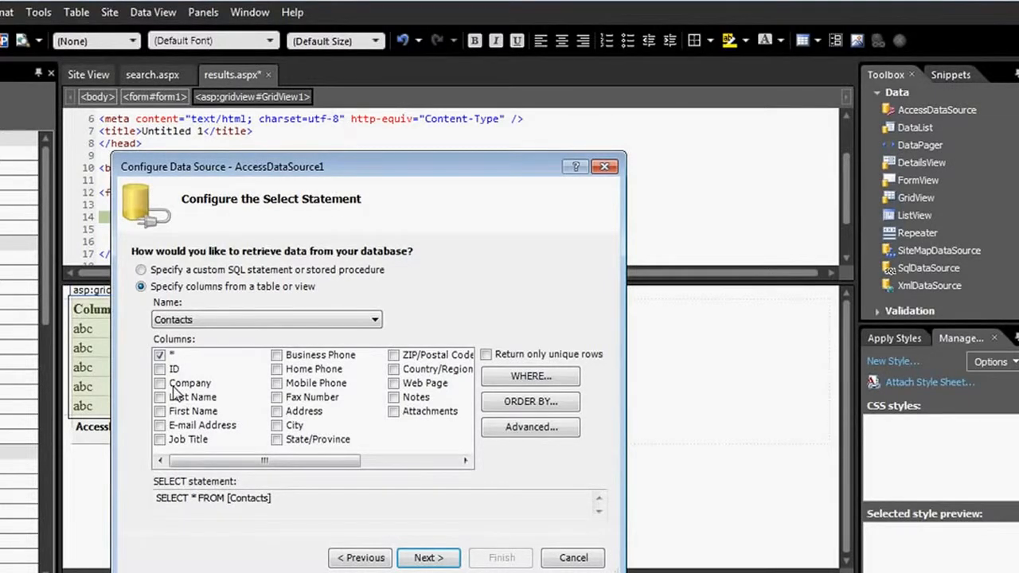
# Tick the Company, First Name and Business Phone columns in the Contacts select statement
pyautogui.click(160, 396)
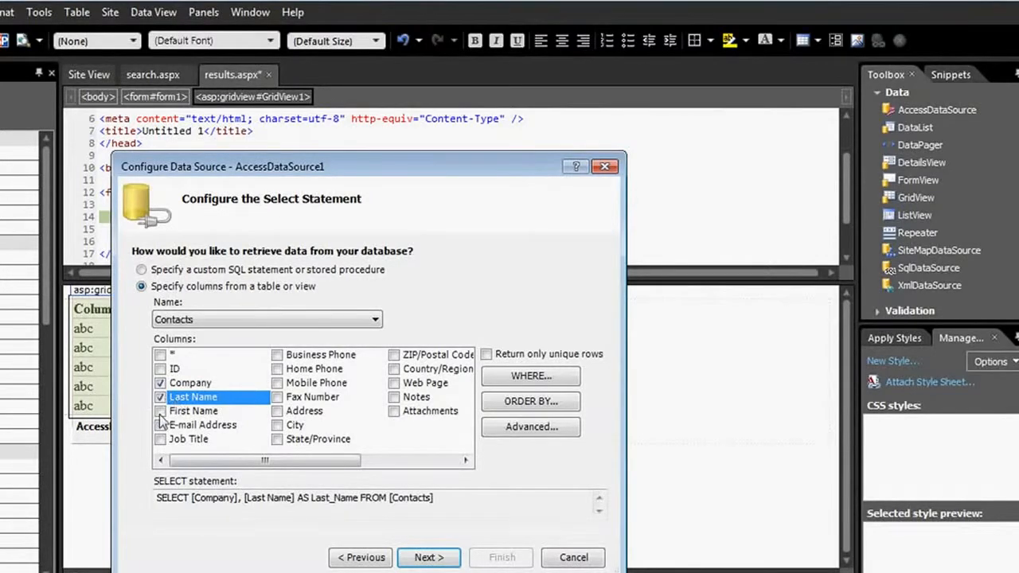
pyautogui.click(160, 424)
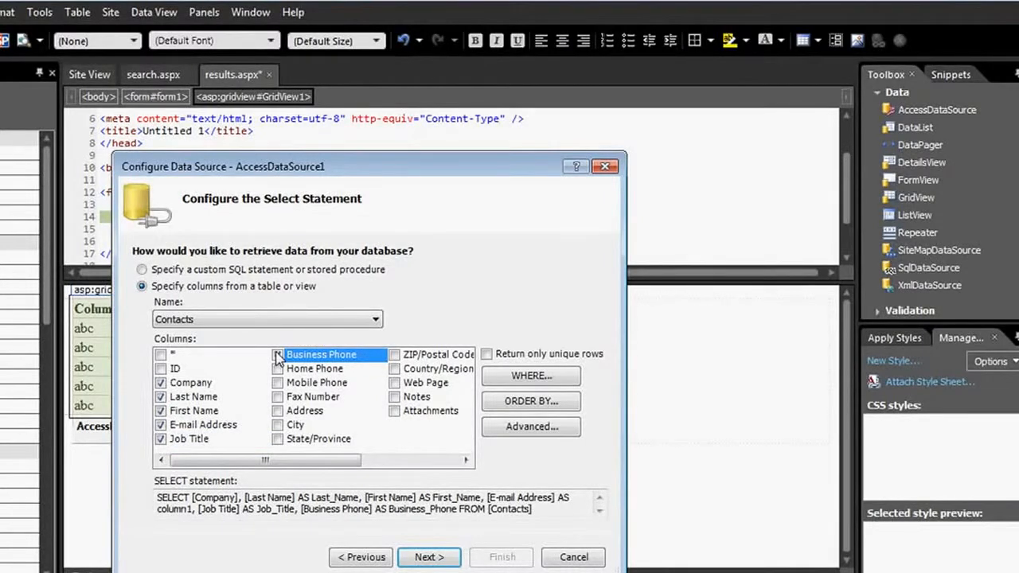
pyautogui.click(277, 354)
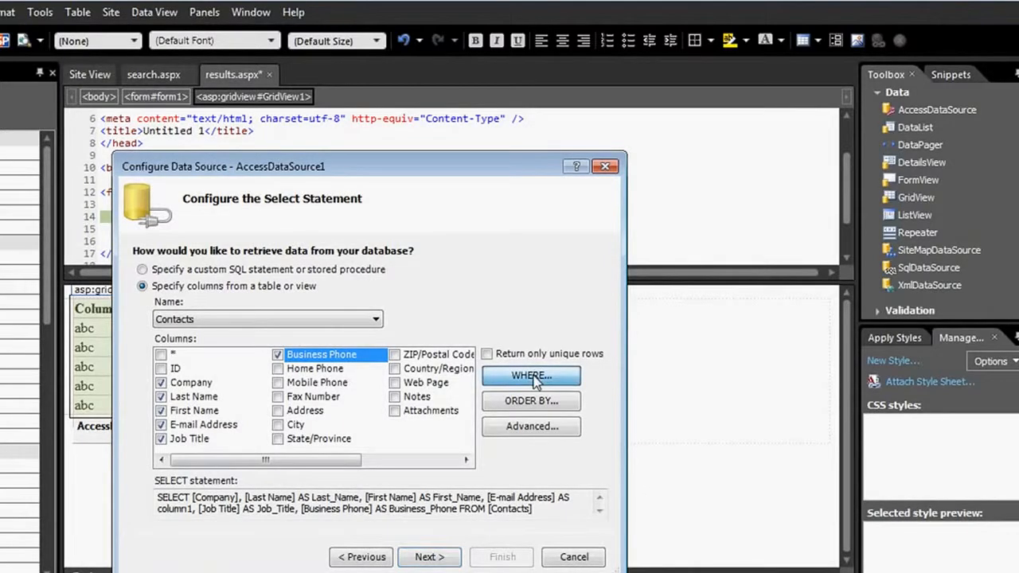
# Add a WHERE condition [Last Name] = the LastName form field value
pyautogui.click(530, 375)
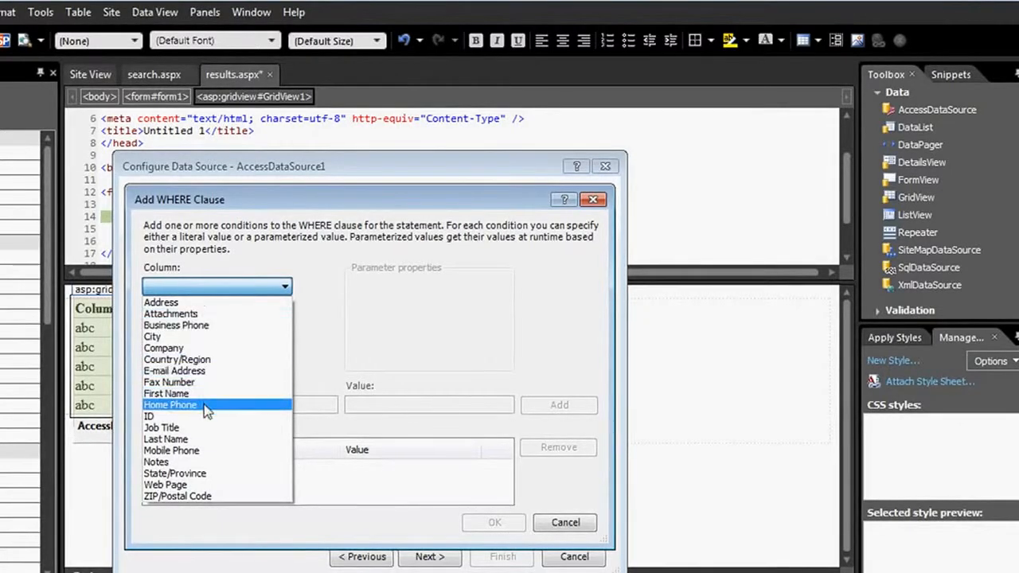
pyautogui.click(165, 439)
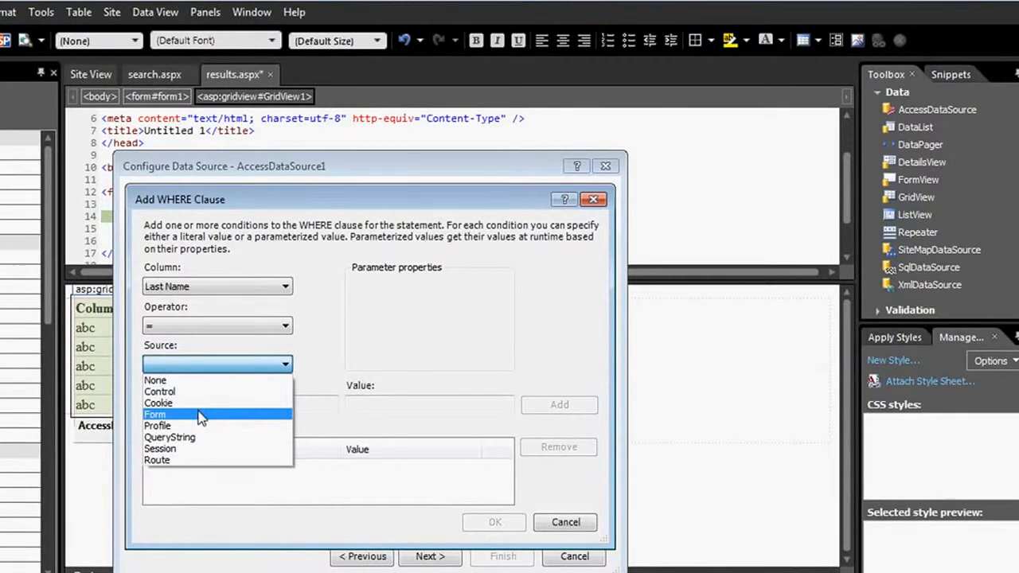
pyautogui.click(154, 414)
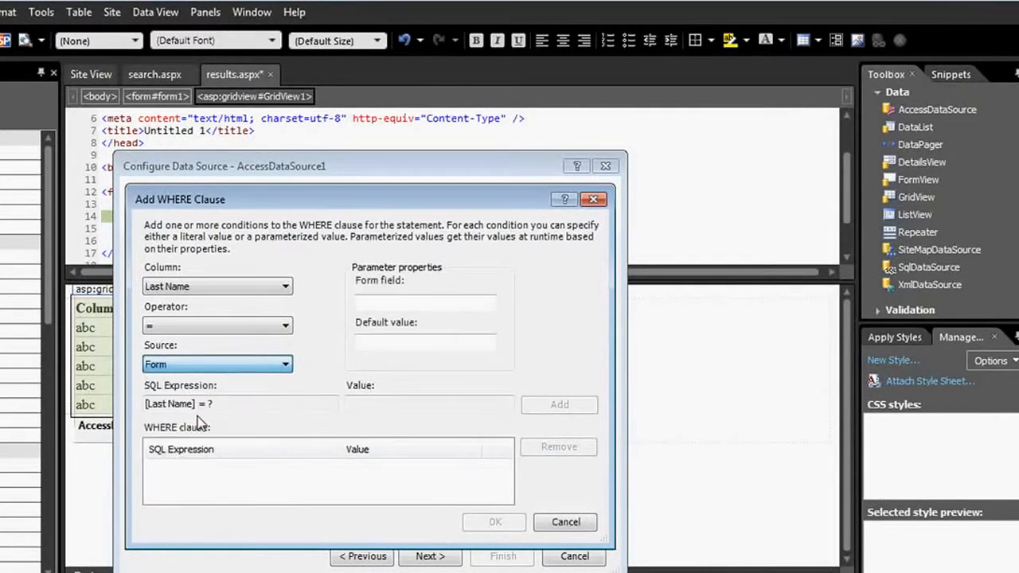
pyautogui.click(424, 302)
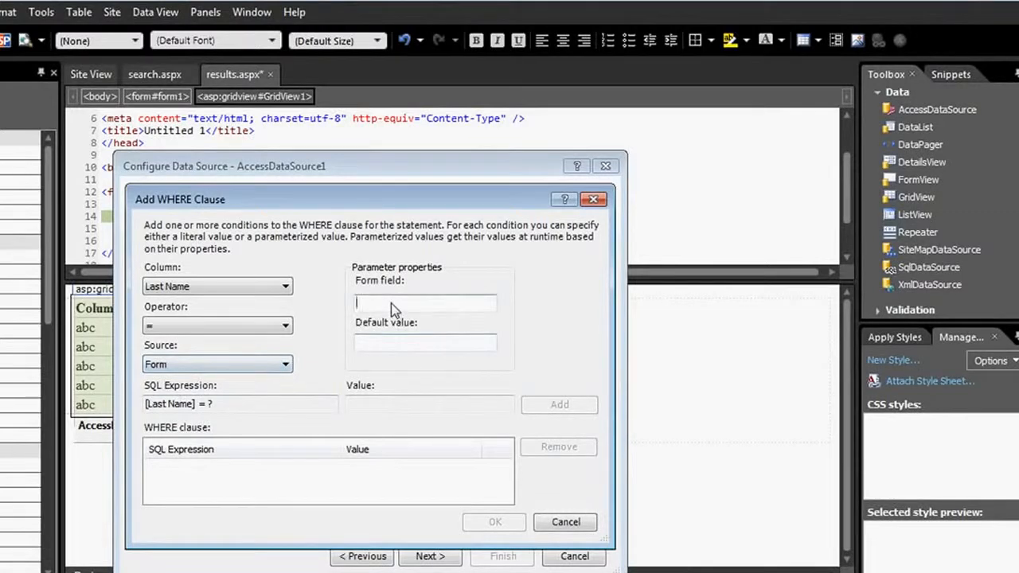
pyautogui.click(425, 303)
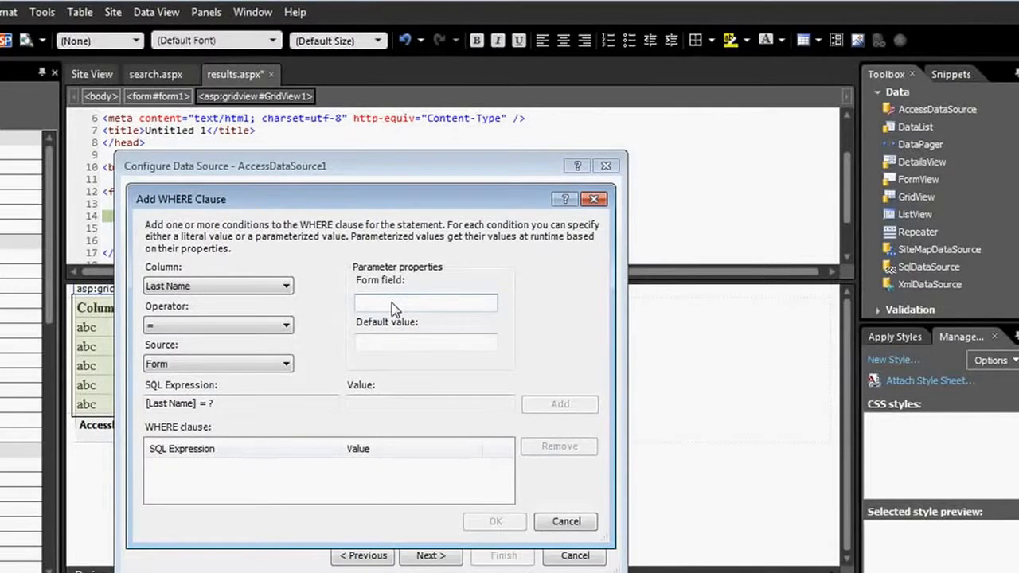
pyautogui.write('LastName')
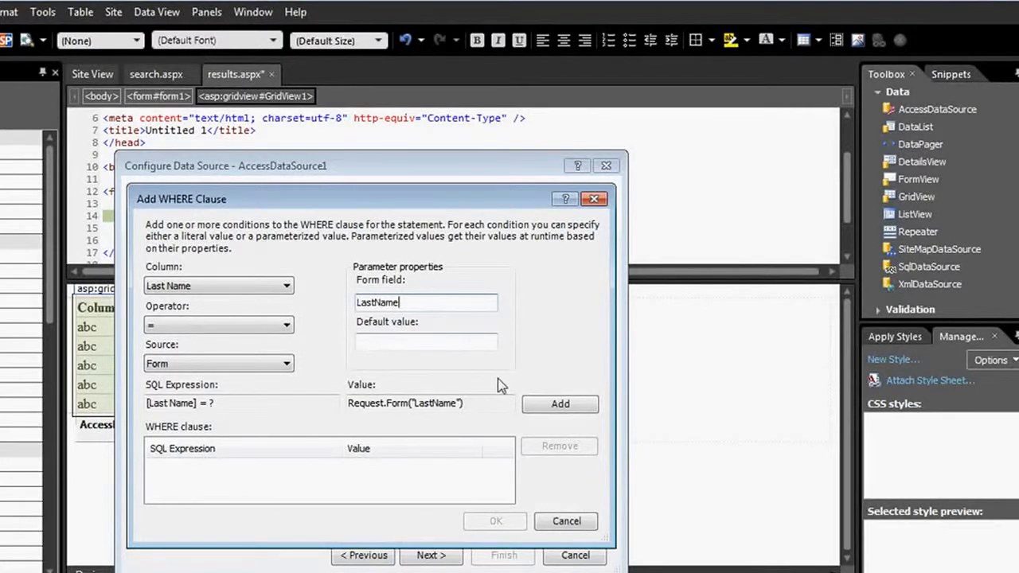
pyautogui.click(559, 404)
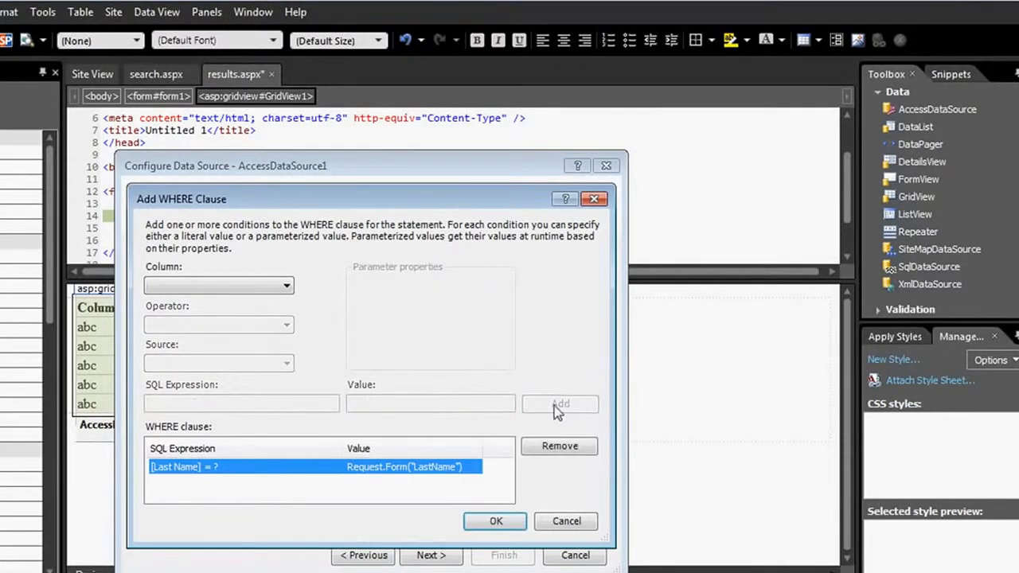
# Confirm the WHERE clause, test the query and finish AccessDataSource1 for GridView1
pyautogui.click(495, 520)
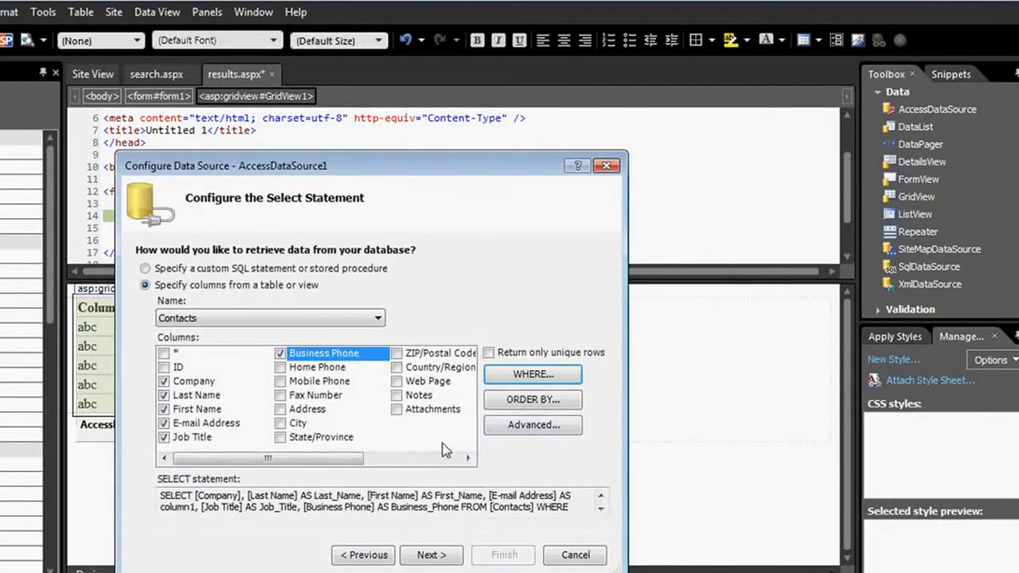
pyautogui.click(430, 555)
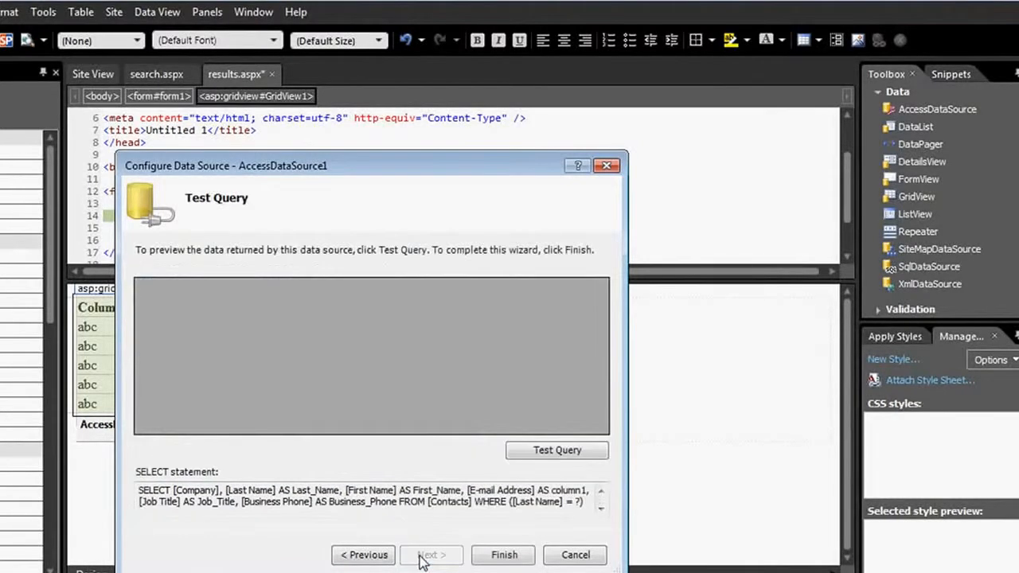
pyautogui.click(556, 450)
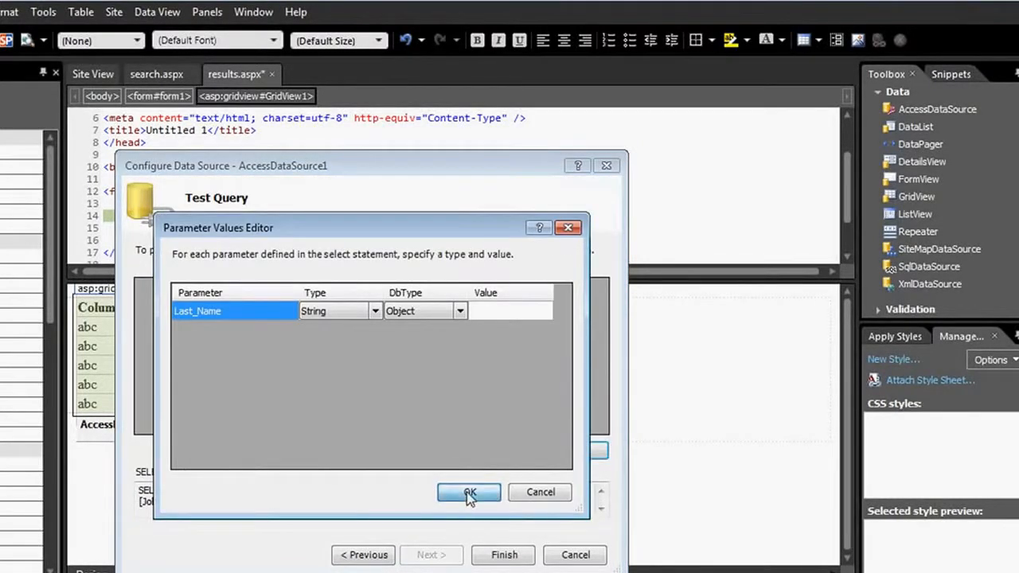
pyautogui.click(468, 492)
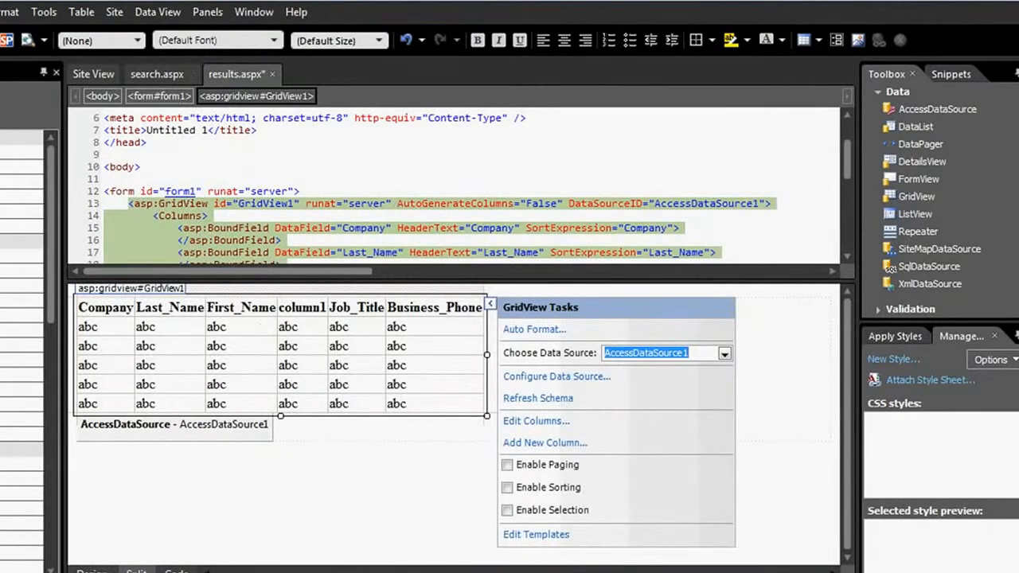
pyautogui.click(157, 73)
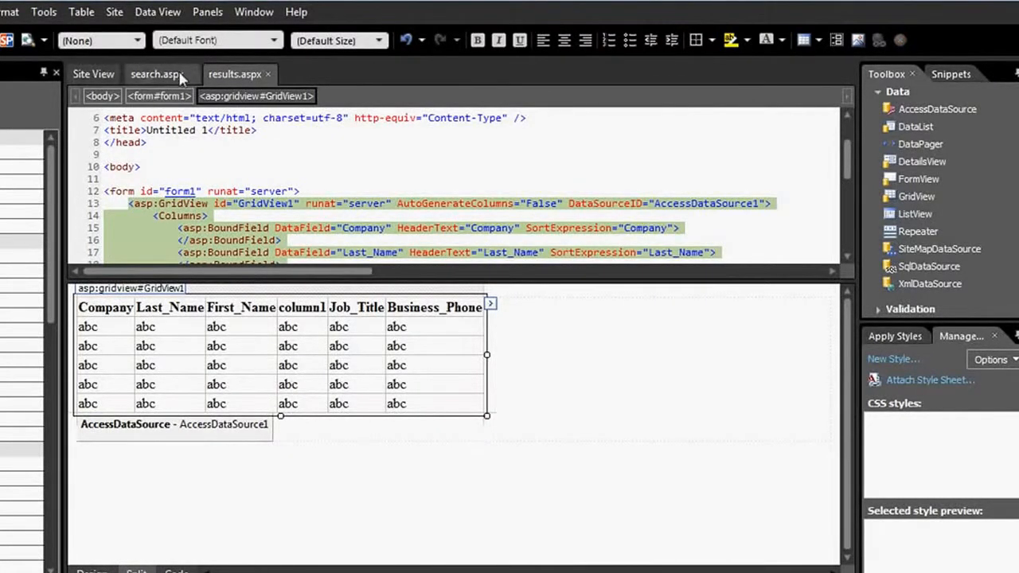
# Show the mysite5 file list and bring up the options for search.aspx
pyautogui.click(93, 74)
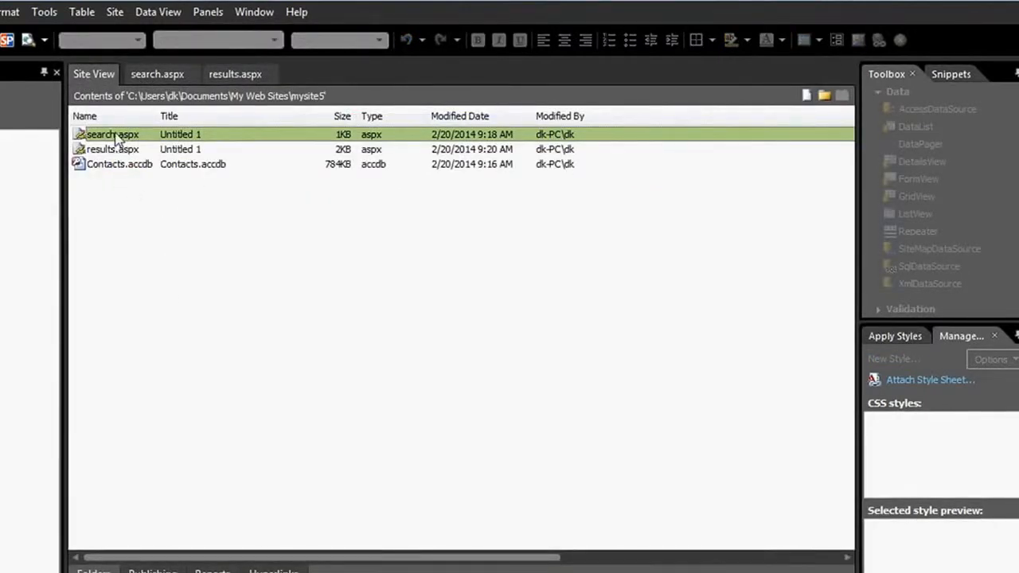
pyautogui.rightClick(104, 134)
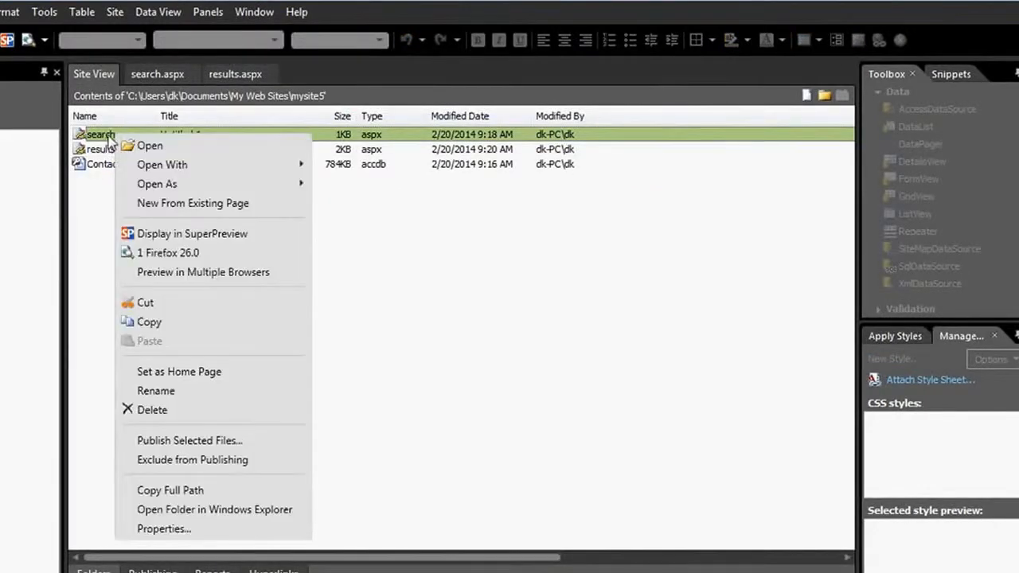
pyautogui.moveTo(203, 272)
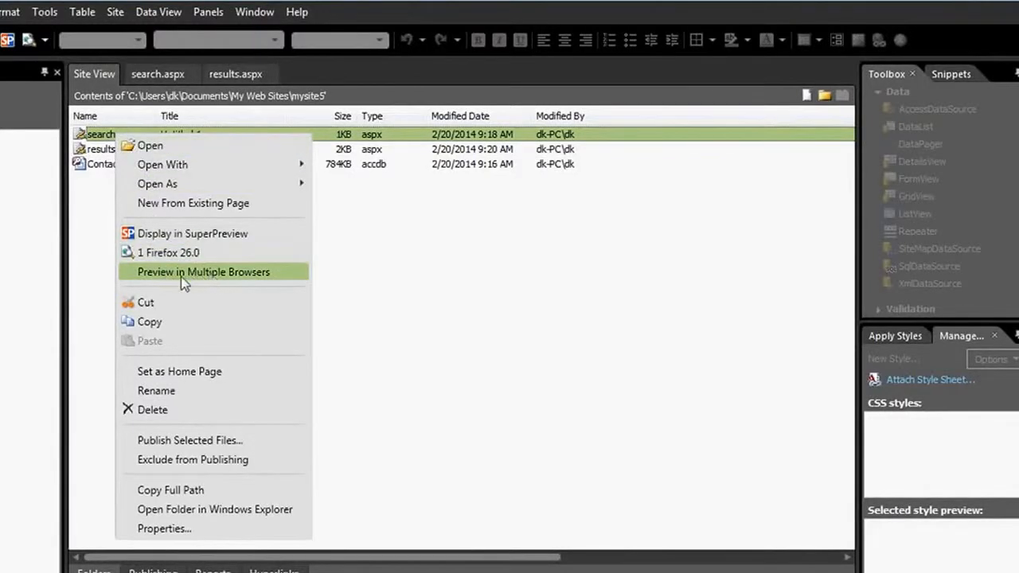
pyautogui.moveTo(225, 278)
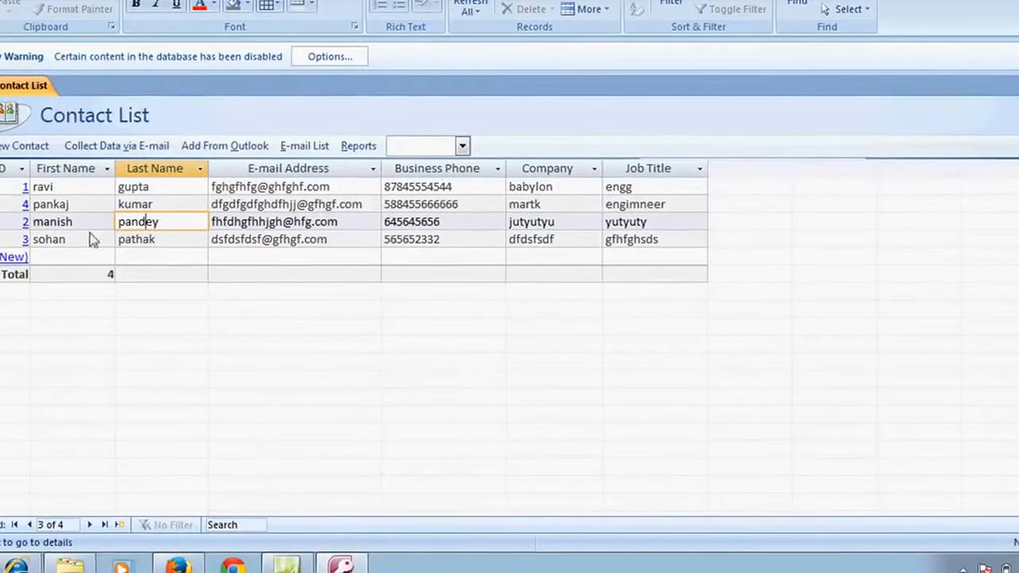
pyautogui.moveTo(163, 233)
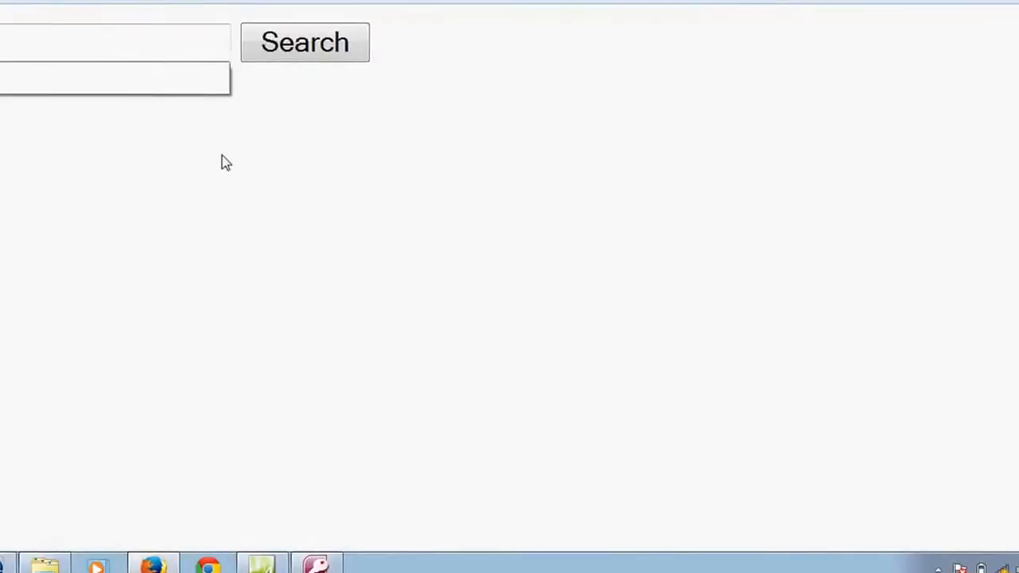
# Search for last name pandey, then pathak, opening results.aspx with the matching contact
pyautogui.write('ey')
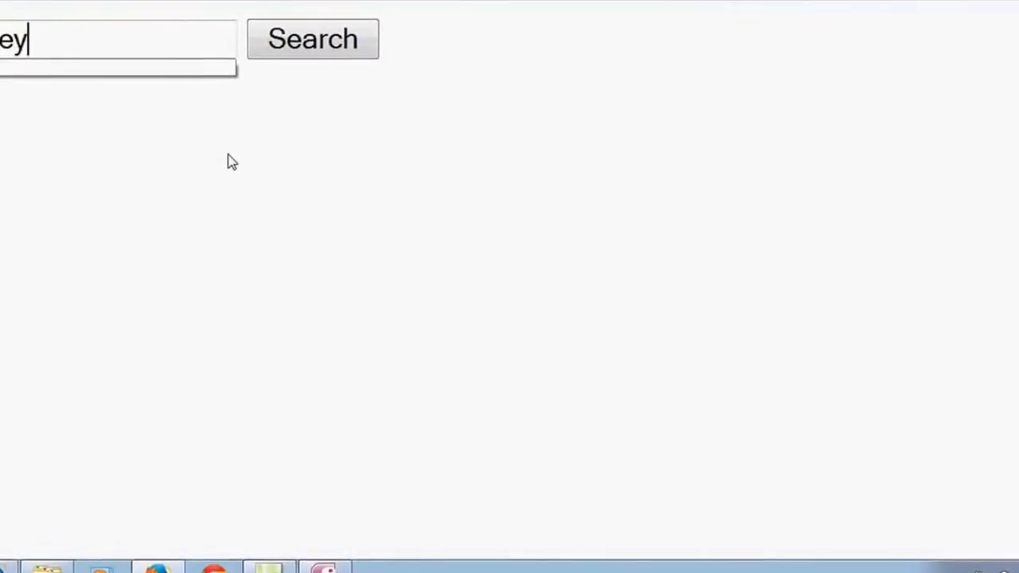
pyautogui.click(311, 39)
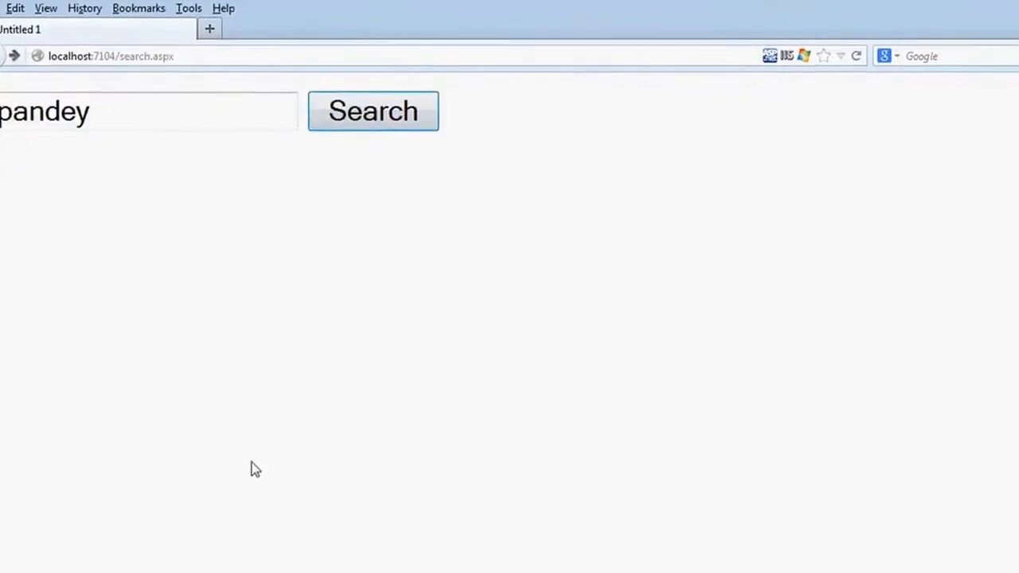
pyautogui.press('Backspace')
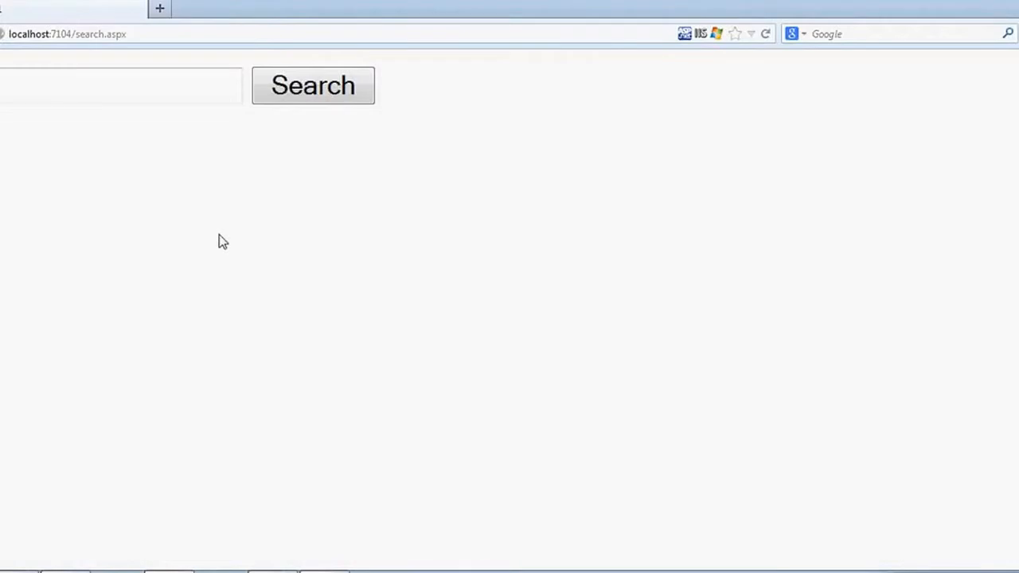
pyautogui.write('hak')
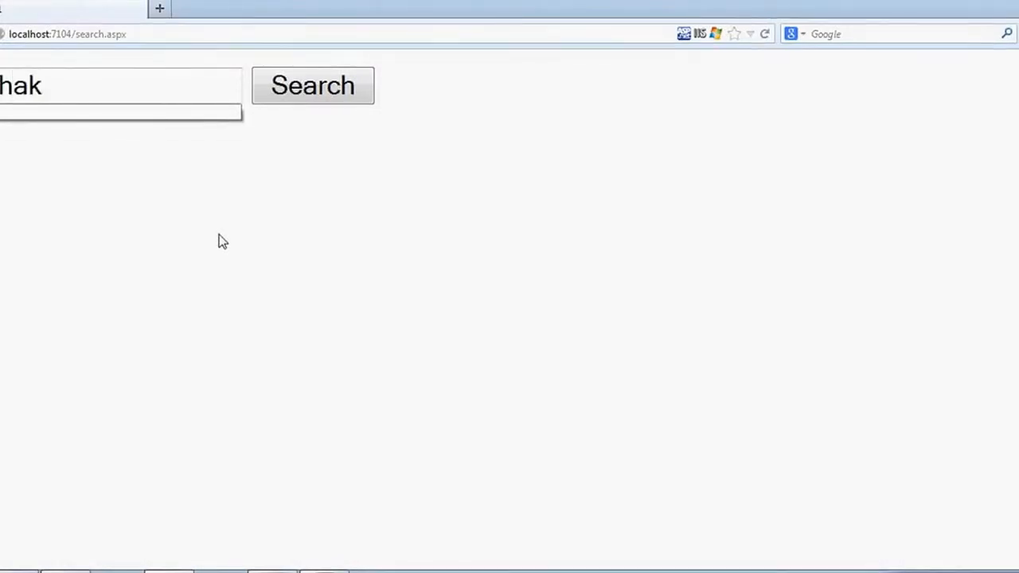
pyautogui.click(312, 85)
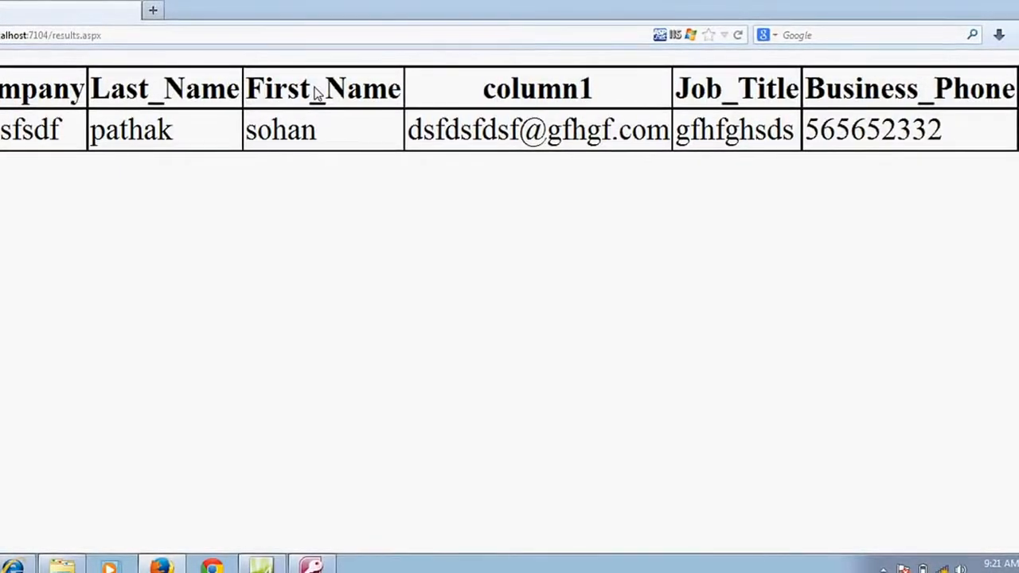
pyautogui.moveTo(514, 62)
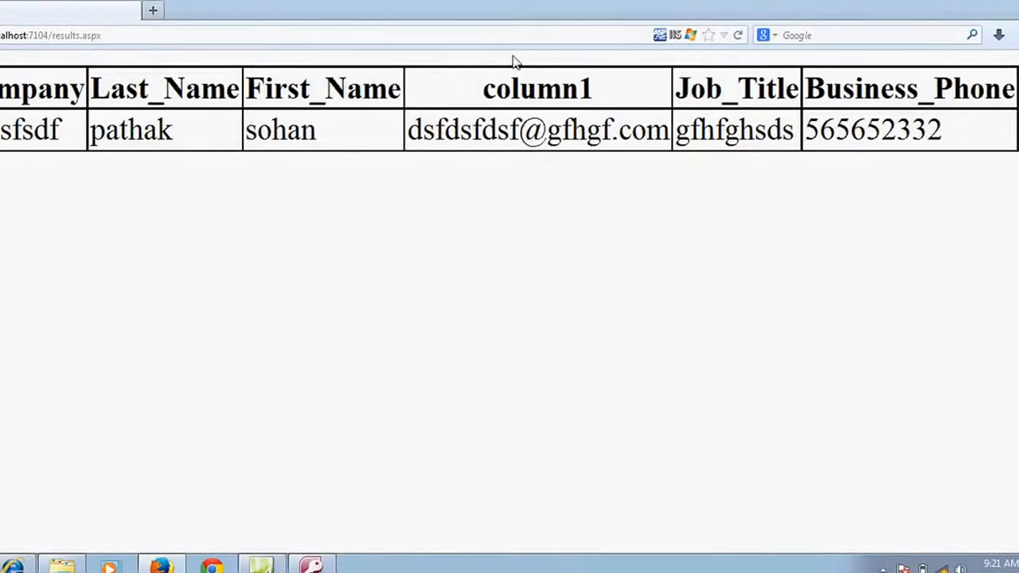